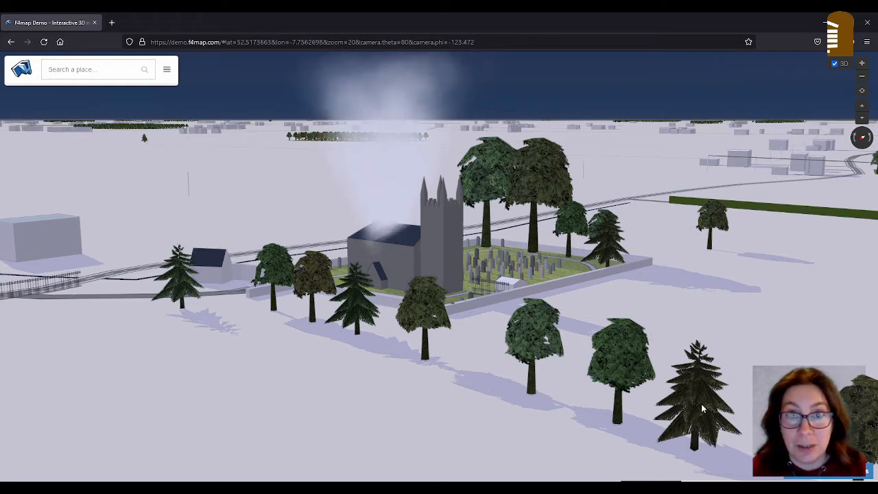
{"action": "mouse_move", "coordinate": [686, 409]}
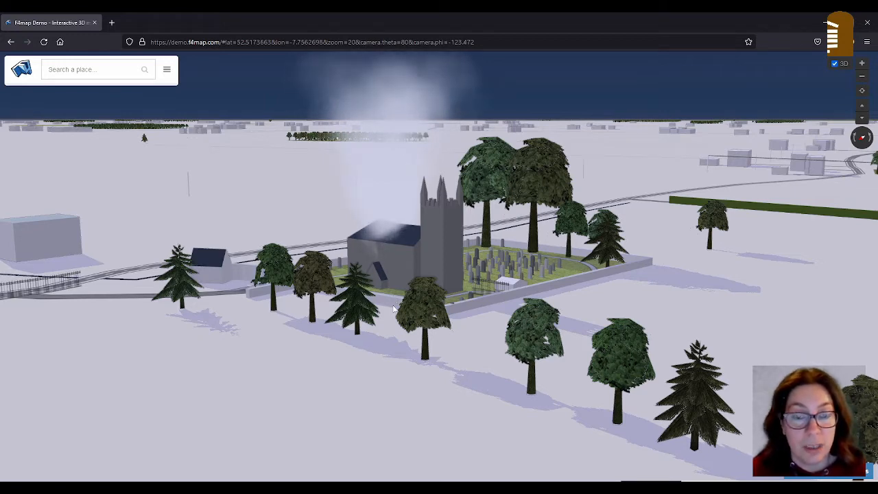
{"action": "mouse_move", "coordinate": [585, 313]}
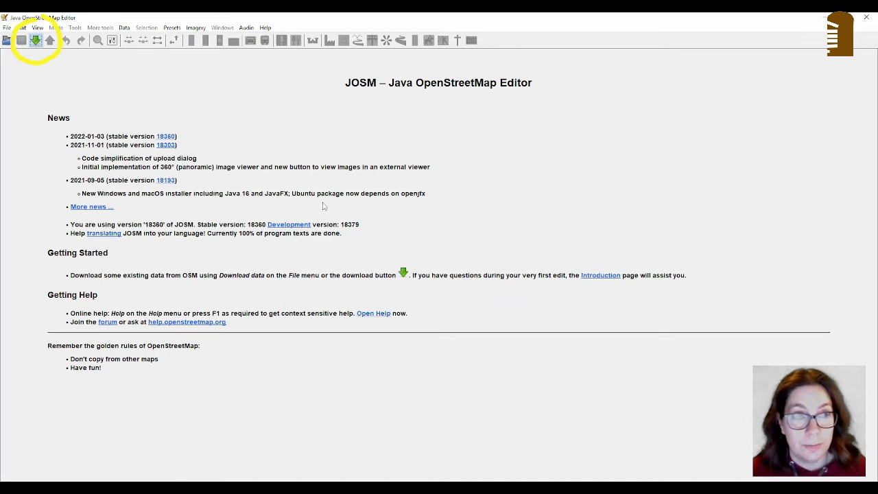
Step: Download the OpenStreetMap data for the boxed area around the church and graveyard
{"action": "left_click", "coordinate": [36, 40]}
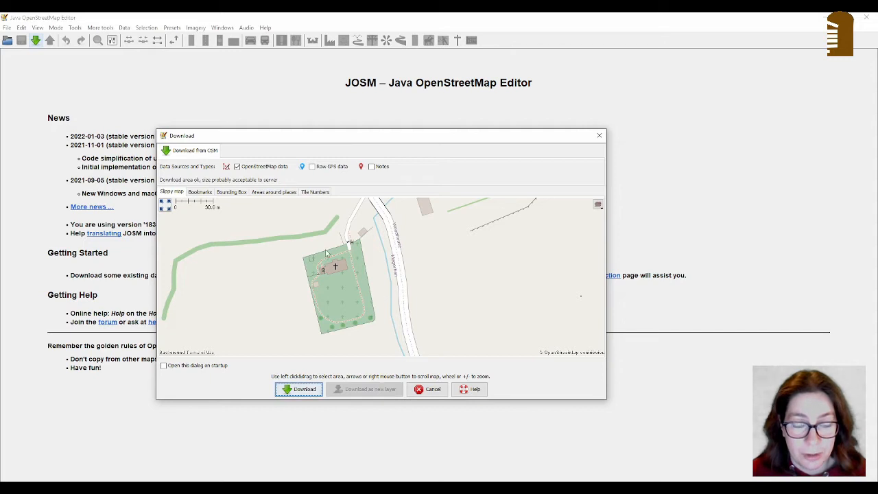
{"action": "mouse_move", "coordinate": [355, 250]}
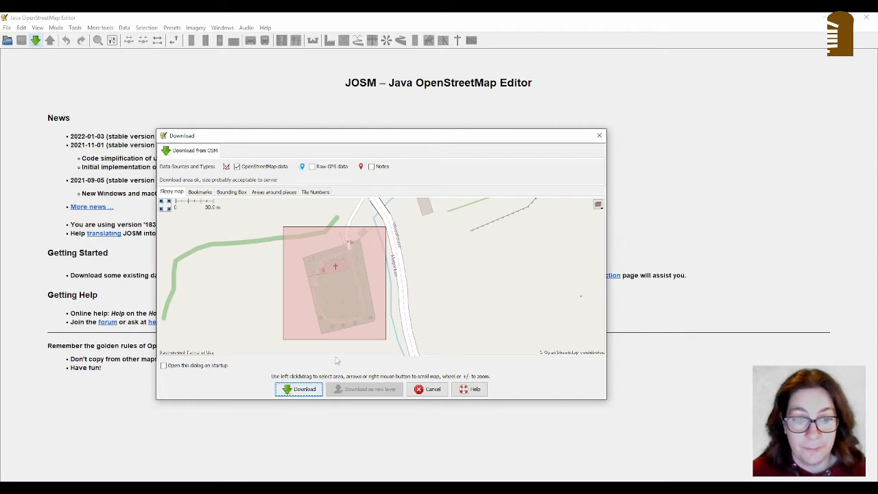
{"action": "left_click", "coordinate": [300, 390]}
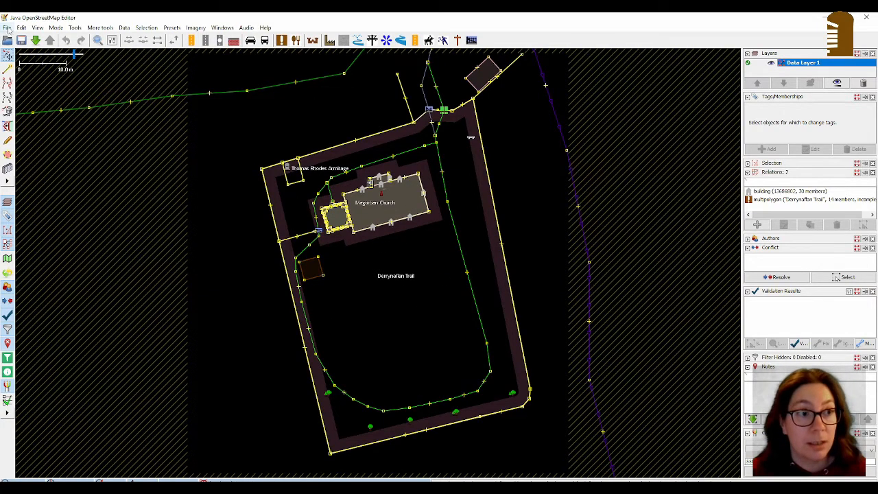
{"action": "mouse_move", "coordinate": [227, 99]}
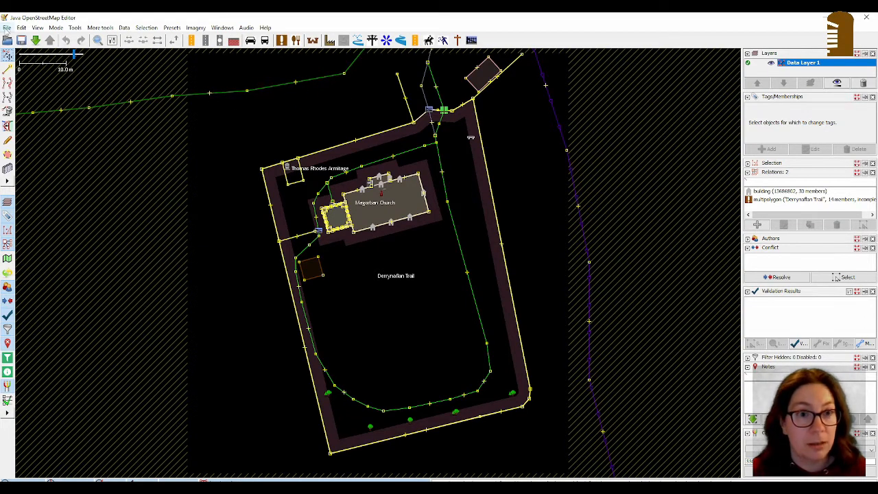
Step: Save the downloaded data via Save As as the Magorban Churchyard .osm file
{"action": "left_click", "coordinate": [8, 27]}
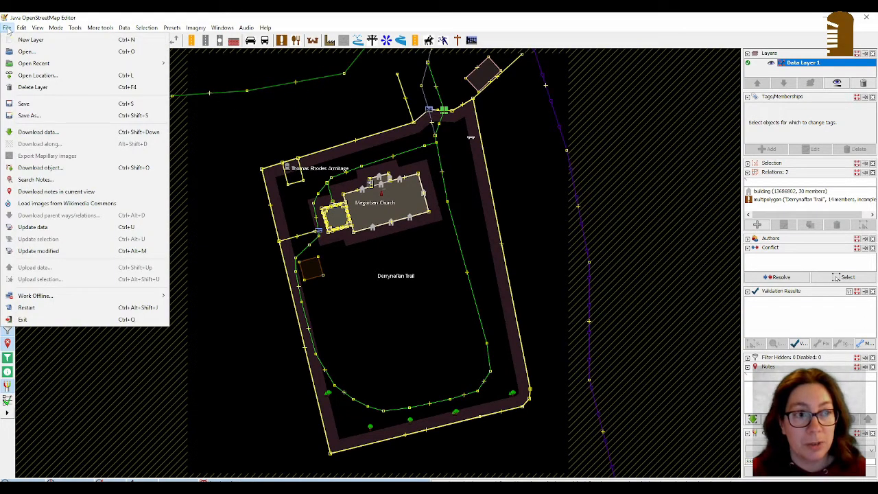
{"action": "mouse_move", "coordinate": [29, 115]}
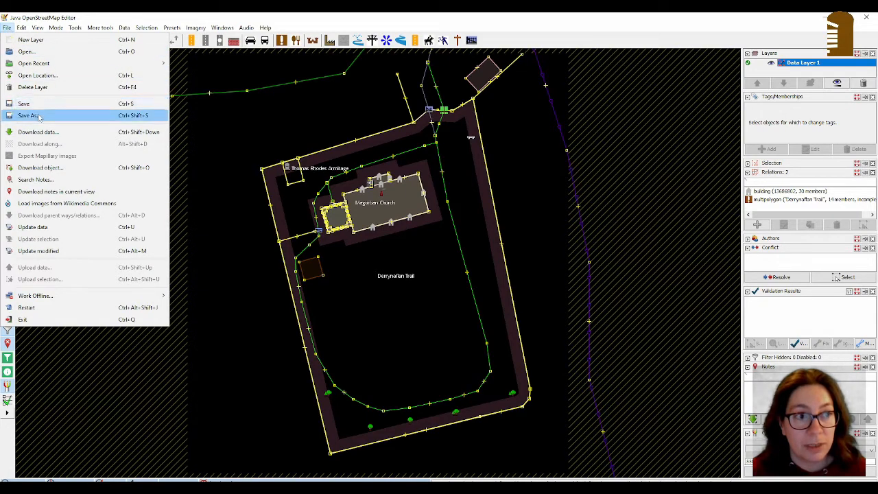
{"action": "left_click", "coordinate": [28, 115]}
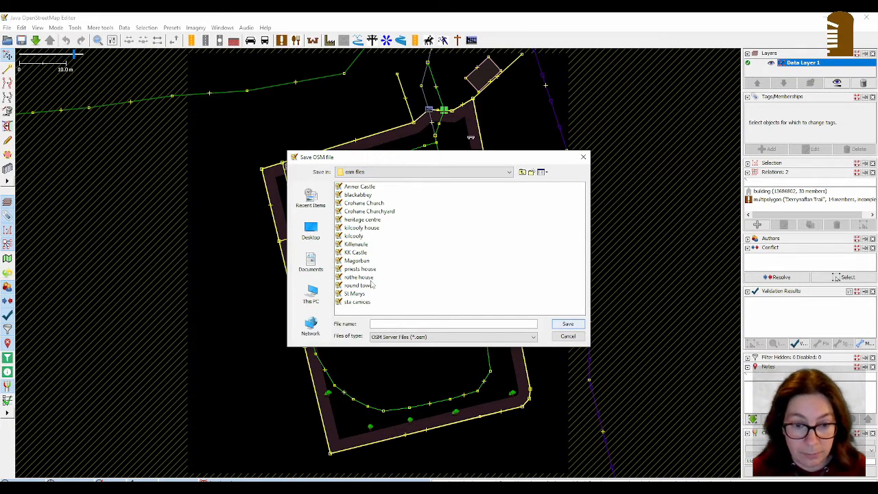
{"action": "type", "text": "Magorban Churchyard"}
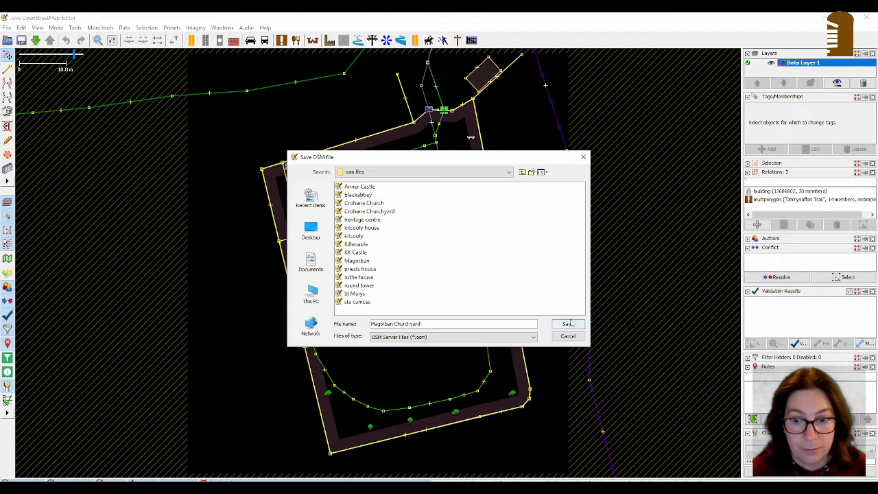
{"action": "left_click", "coordinate": [568, 324]}
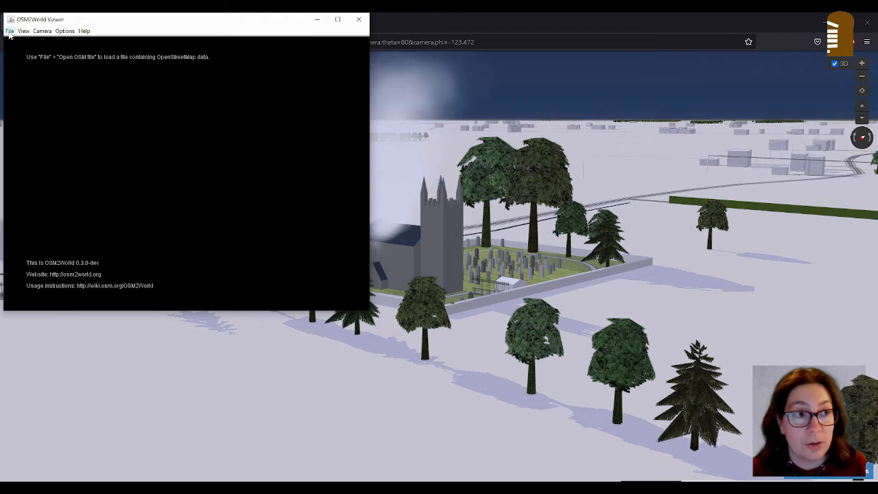
Step: Load the Magorban Churchyard OSM file into OSM2World Viewer
{"action": "left_click", "coordinate": [9, 30]}
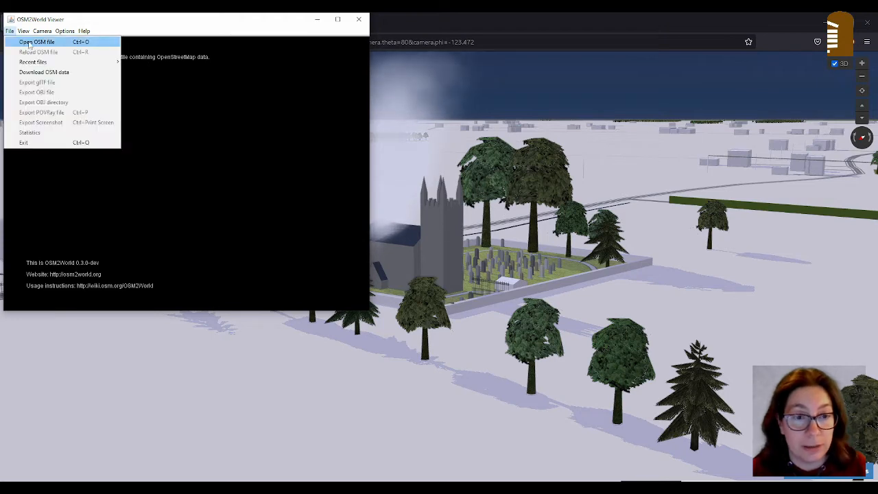
{"action": "left_click", "coordinate": [39, 41]}
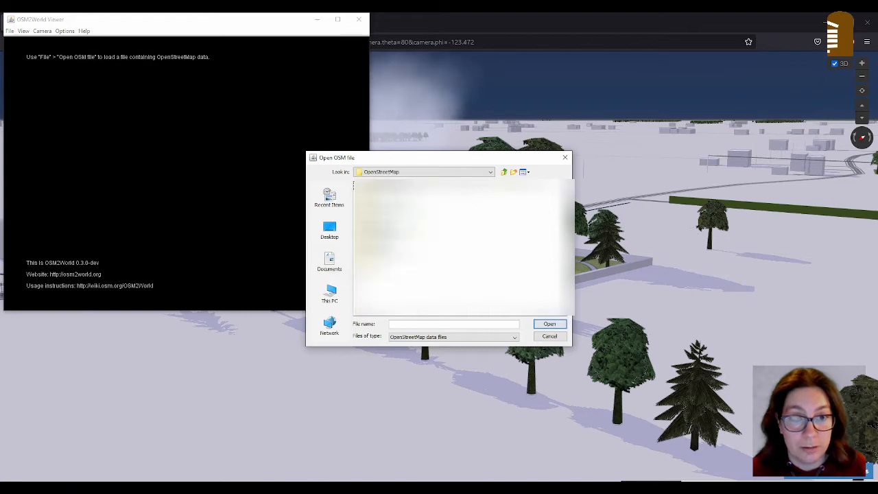
{"action": "left_click", "coordinate": [389, 261]}
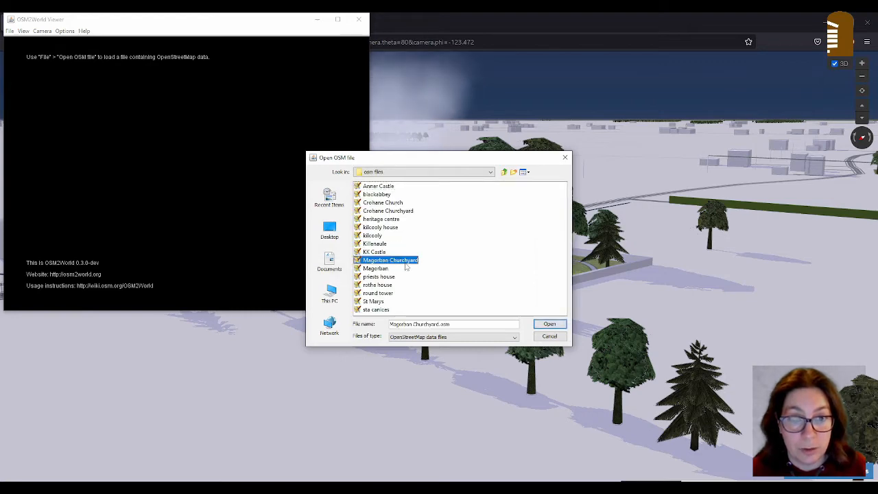
{"action": "left_click", "coordinate": [549, 324]}
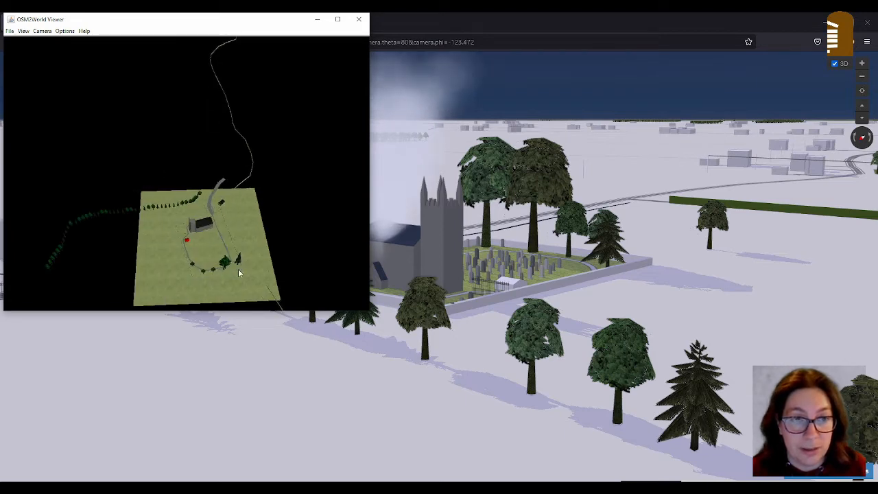
Step: Export the rendered site as an OBJ file into the Magorban Churchyard folder
{"action": "left_click", "coordinate": [10, 30]}
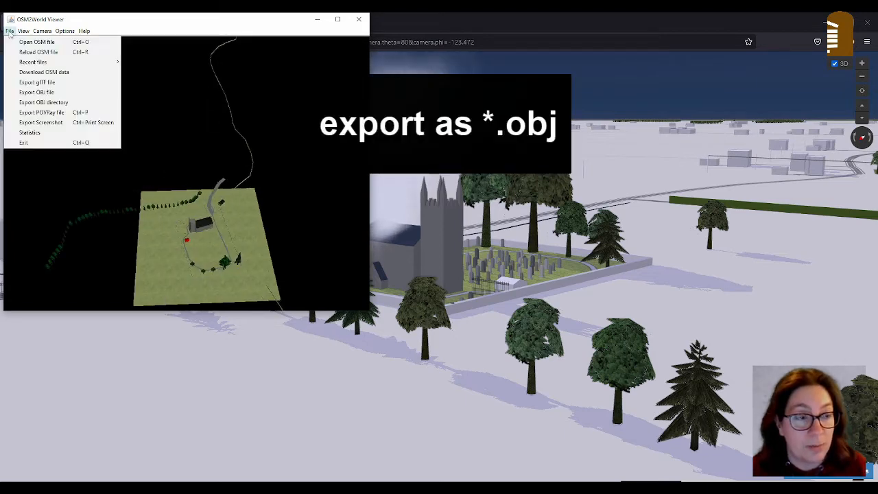
{"action": "mouse_move", "coordinate": [35, 92]}
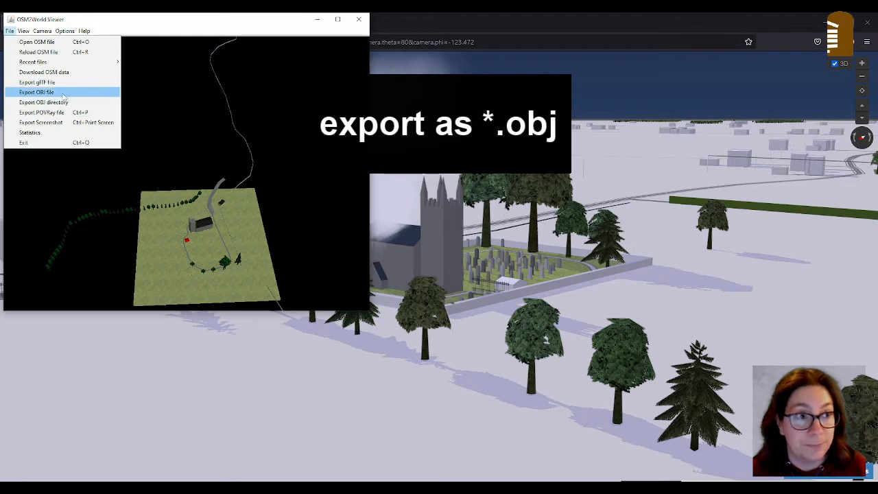
{"action": "left_click", "coordinate": [36, 92]}
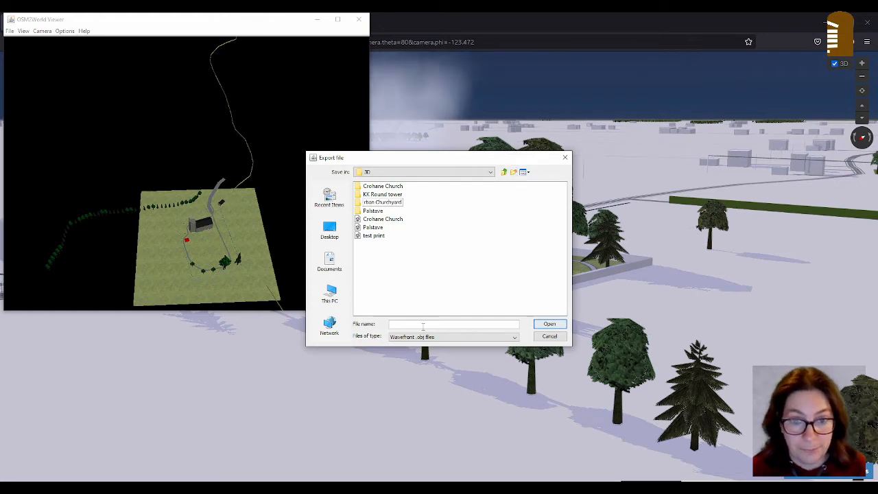
{"action": "double_click", "coordinate": [381, 201]}
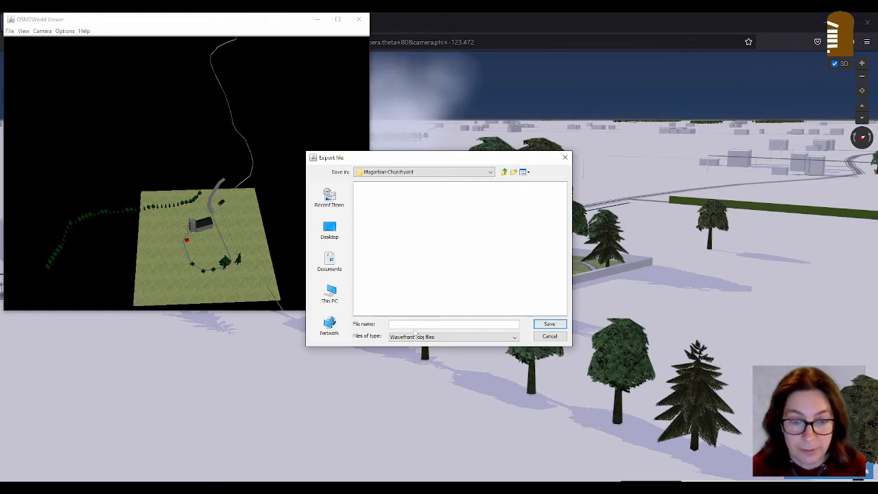
{"action": "type", "text": "marg"}
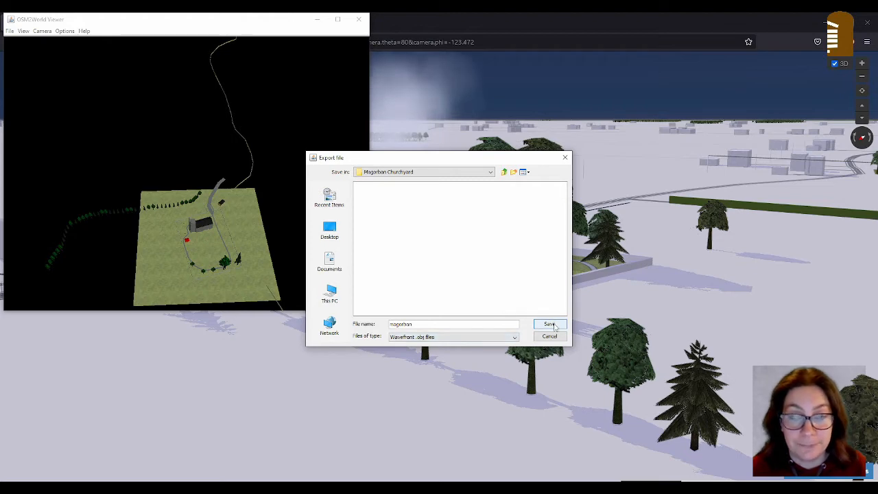
{"action": "left_click", "coordinate": [548, 324]}
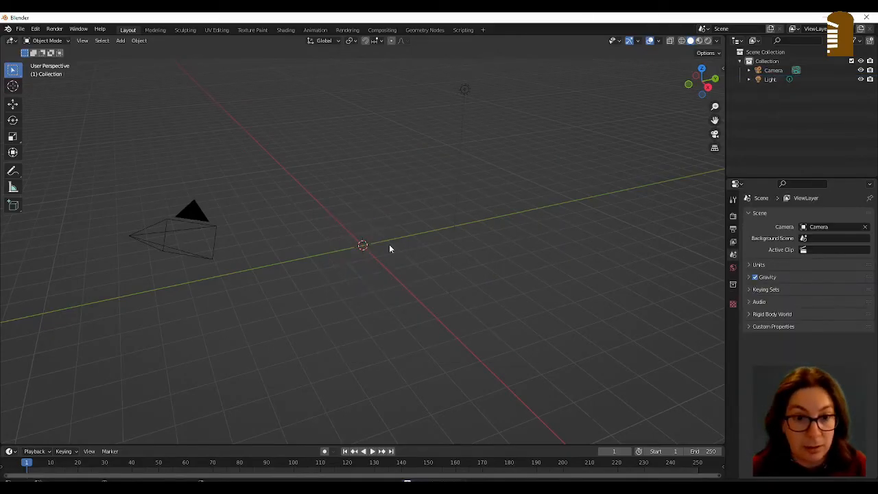
Step: Import the Magorban Churchyard Wavefront OBJ file into the Blender scene
{"action": "left_click", "coordinate": [19, 29]}
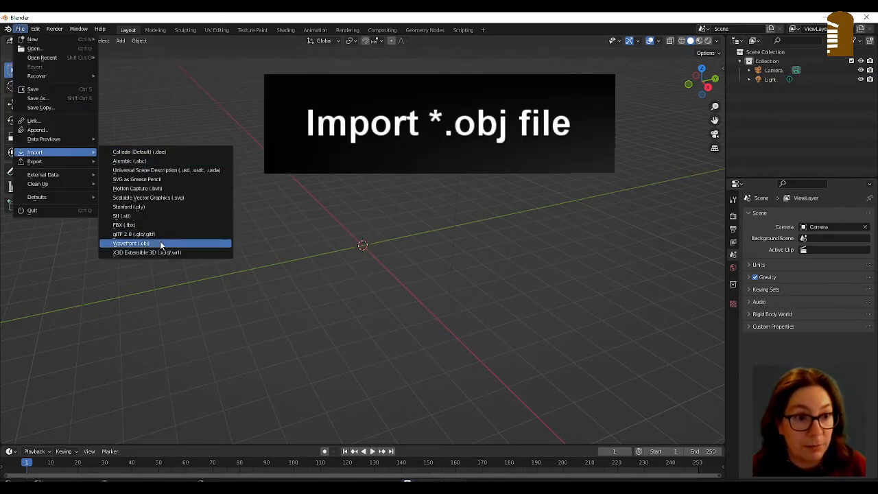
{"action": "left_click", "coordinate": [132, 242]}
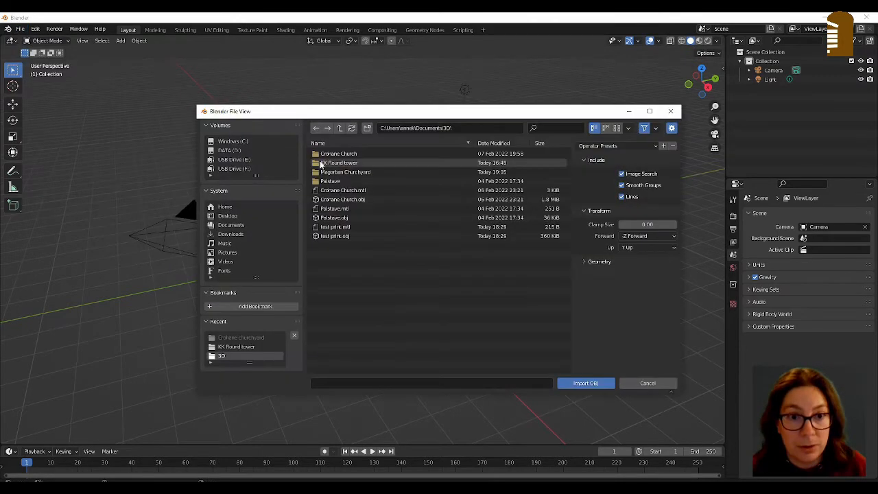
{"action": "double_click", "coordinate": [346, 171]}
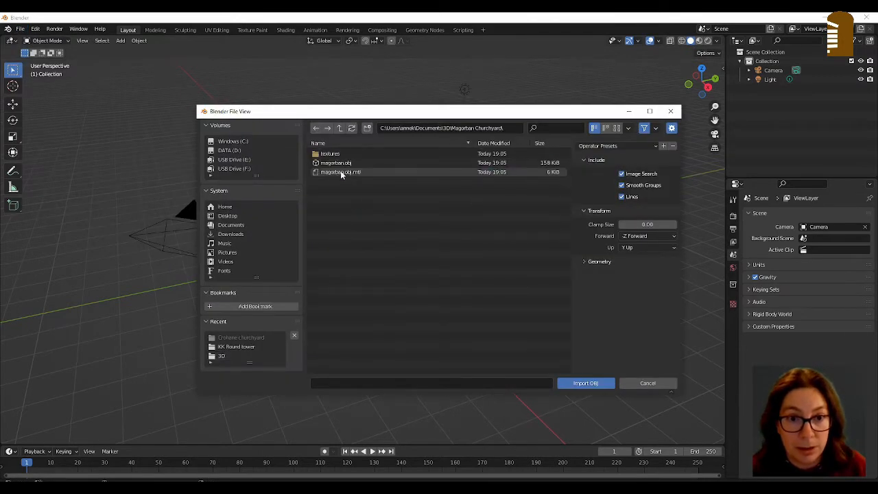
{"action": "left_click", "coordinate": [584, 382]}
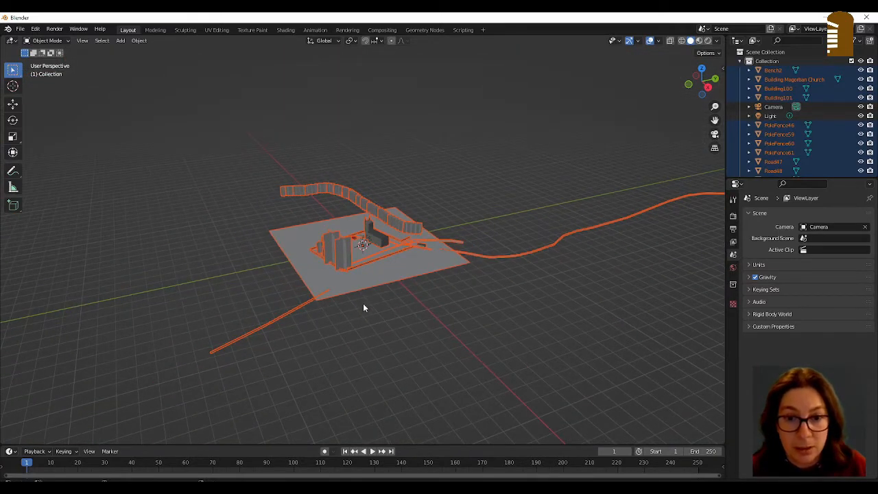
{"action": "scroll", "scroll_direction": "down", "scroll_amount": 3}
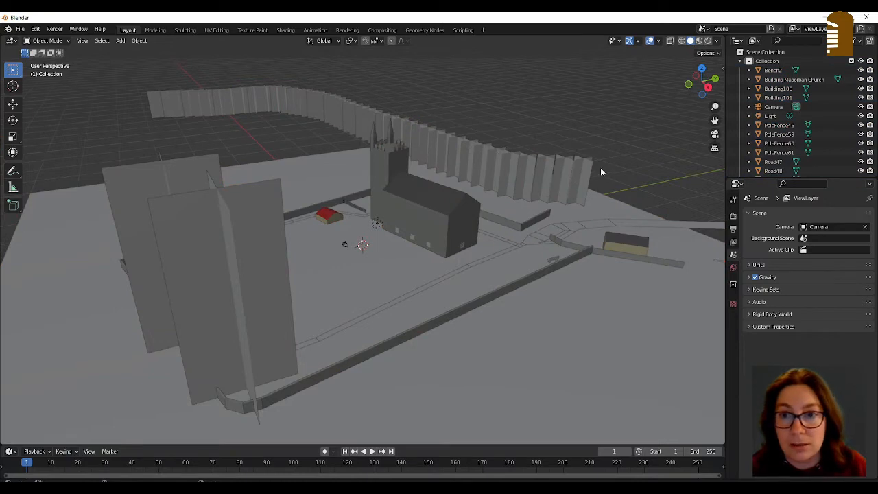
{"action": "mouse_move", "coordinate": [392, 129]}
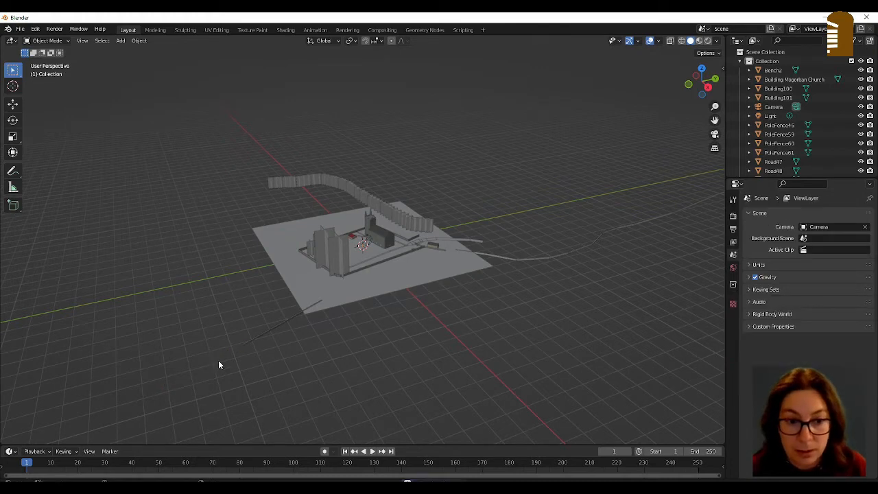
{"action": "mouse_move", "coordinate": [220, 313]}
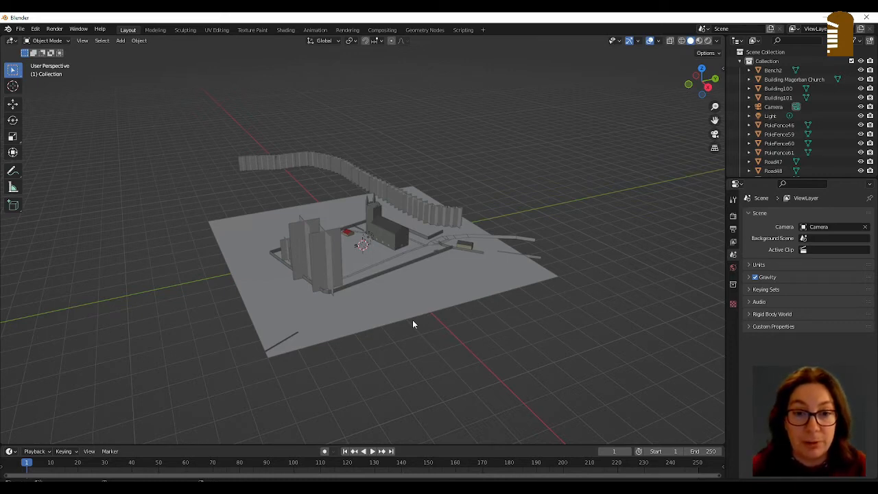
{"action": "mouse_move", "coordinate": [145, 124]}
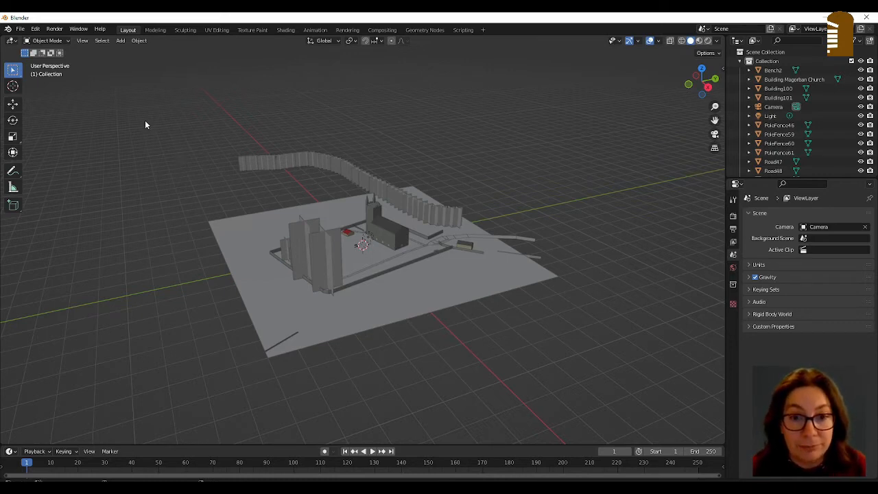
{"action": "mouse_move", "coordinate": [151, 141]}
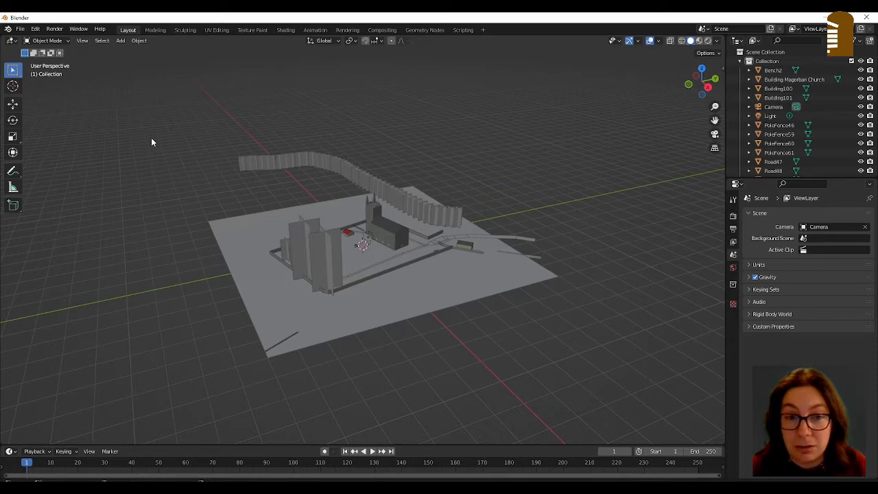
{"action": "mouse_move", "coordinate": [401, 220]}
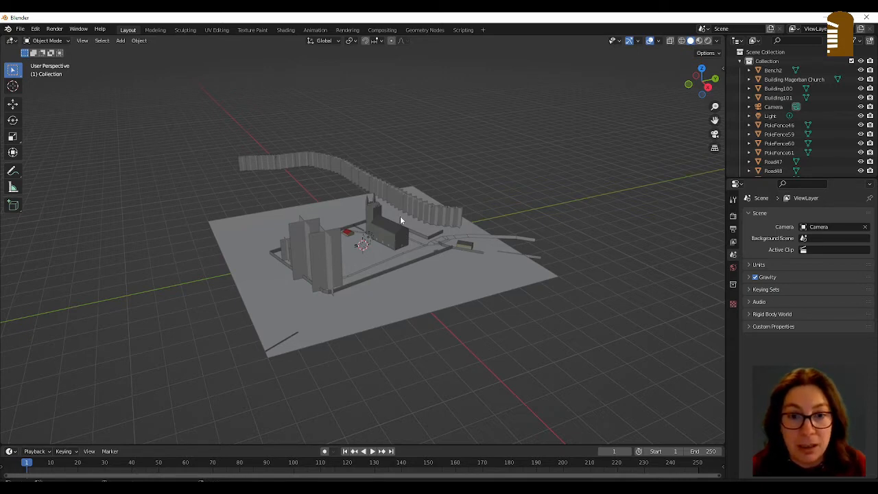
{"action": "mouse_move", "coordinate": [38, 75]}
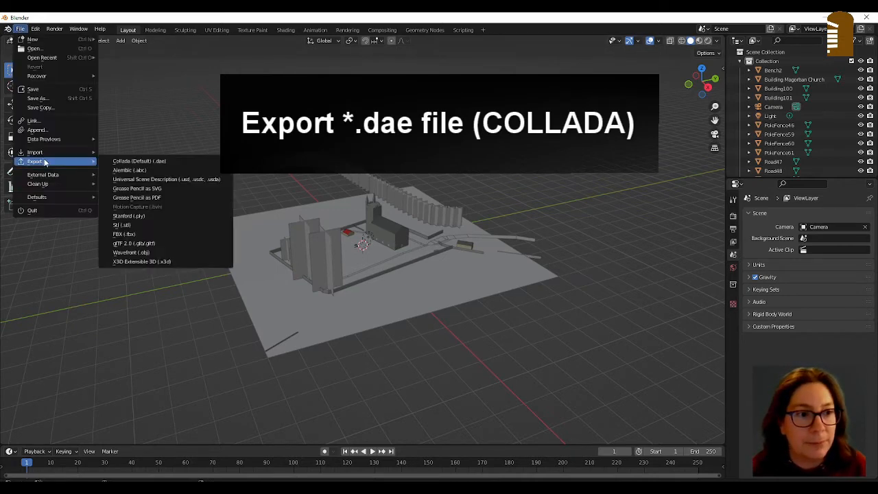
{"action": "mouse_move", "coordinate": [138, 160]}
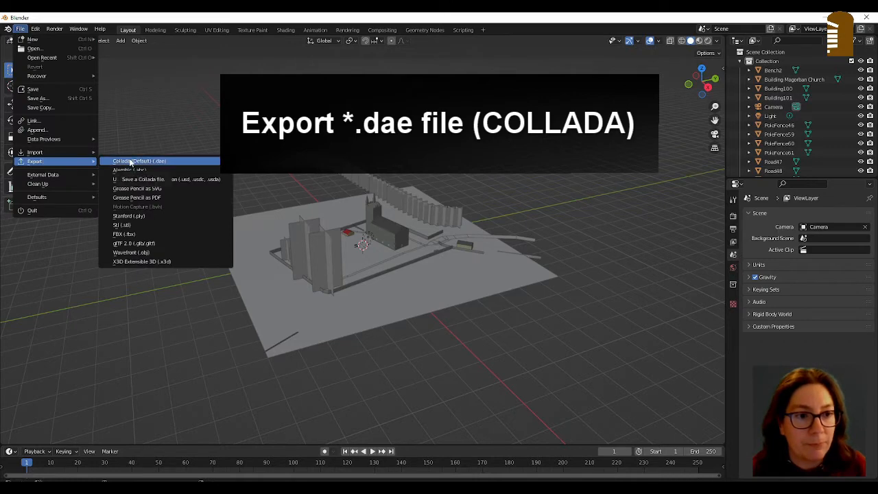
Step: Choose Collada (.dae) as the export format for the church site model
{"action": "left_click", "coordinate": [140, 160]}
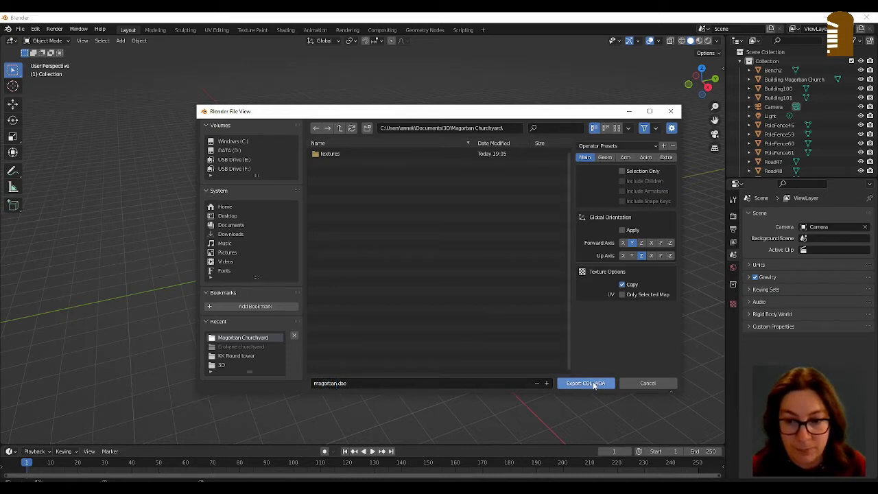
{"action": "mouse_move", "coordinate": [597, 392]}
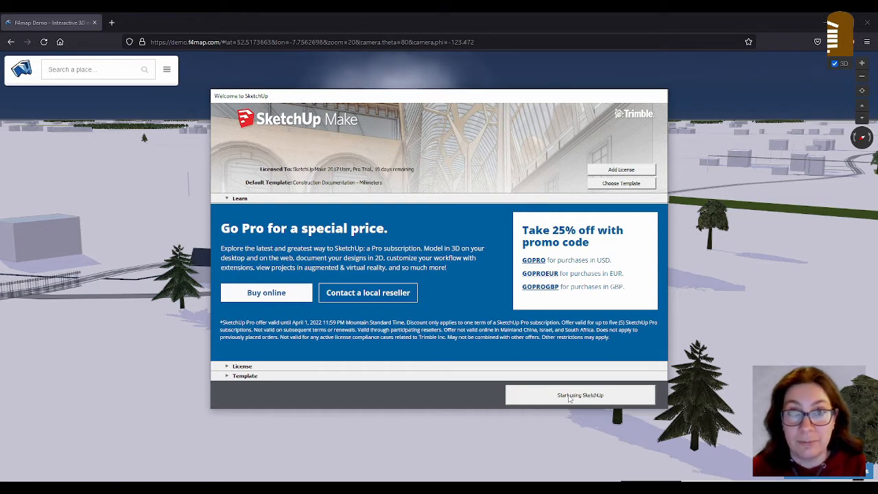
Step: Dismiss the SketchUp welcome screen to start a new untitled model
{"action": "left_click", "coordinate": [579, 395]}
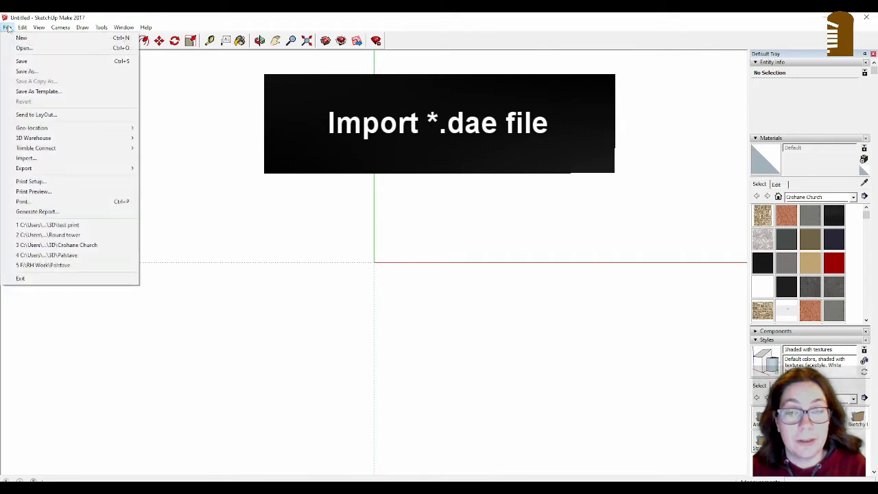
{"action": "mouse_move", "coordinate": [27, 71]}
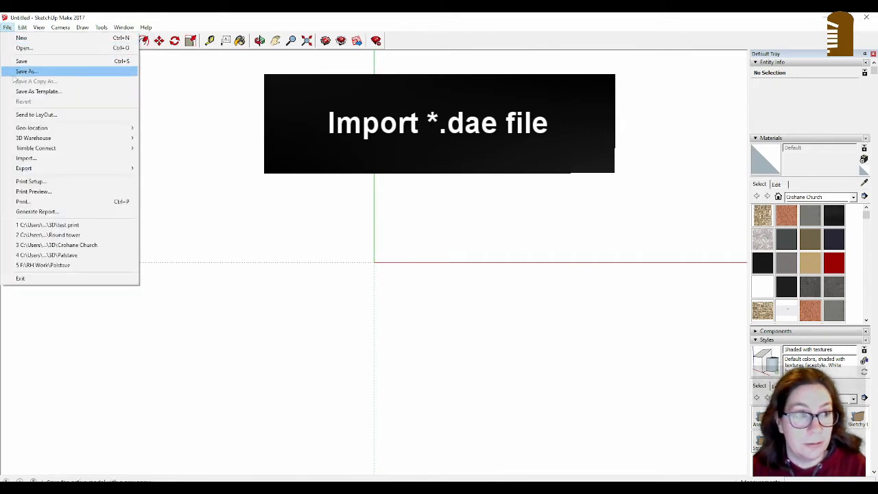
Step: Start an import in the Magerban Churchyard folder filtered to COLLADA (*.dae) files
{"action": "left_click", "coordinate": [26, 157]}
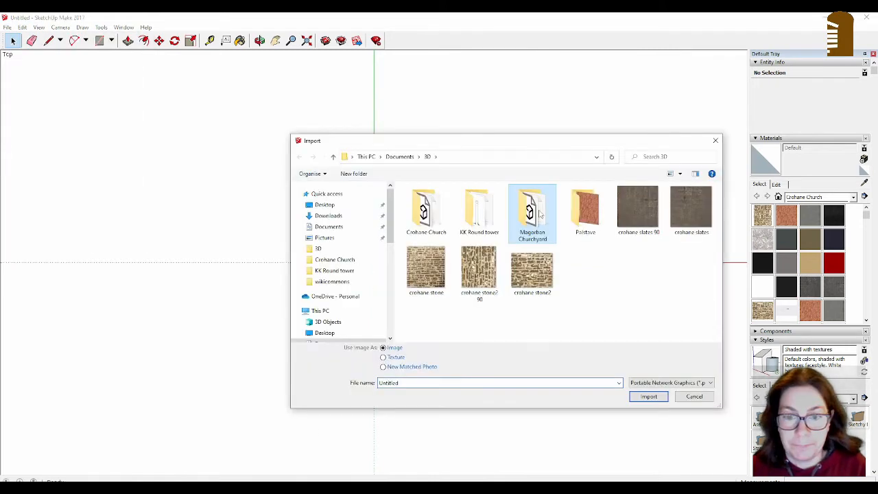
{"action": "double_click", "coordinate": [533, 208]}
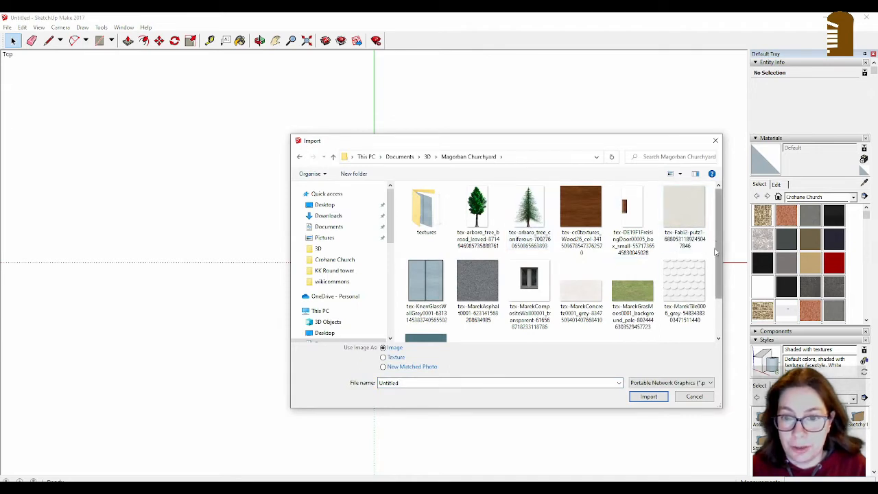
{"action": "left_click", "coordinate": [683, 281]}
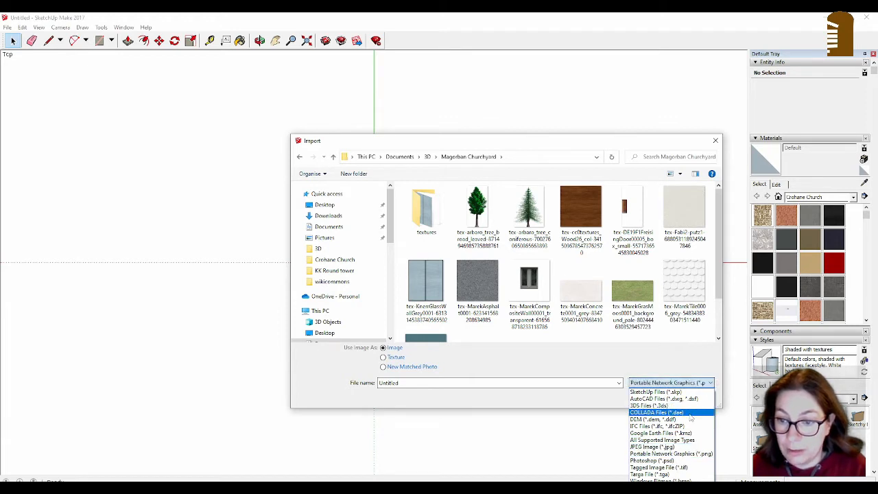
{"action": "left_click", "coordinate": [655, 412]}
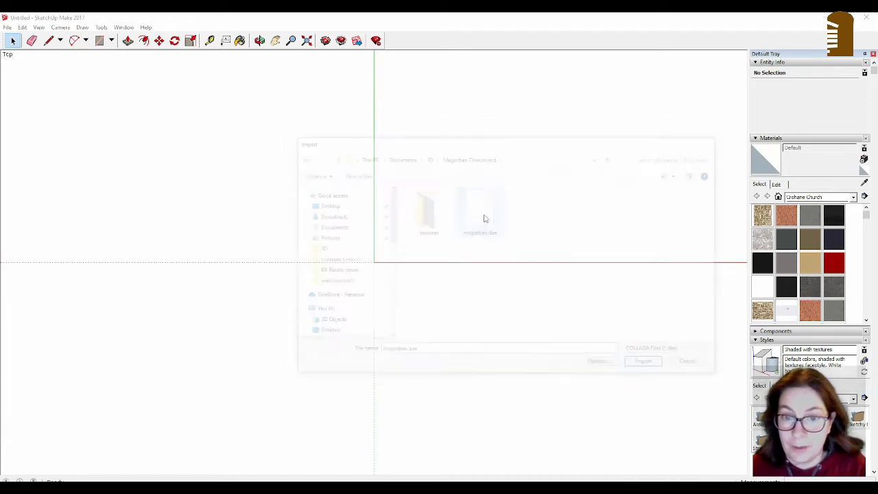
Step: Import the churchyard .dae file and view the site in perspective
{"action": "left_click", "coordinate": [642, 361]}
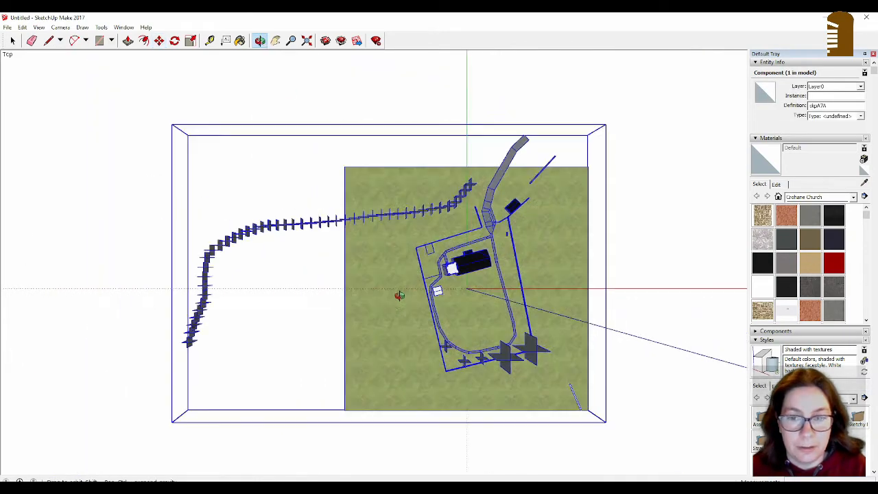
{"action": "left_click_drag", "start_coordinate": [401, 296], "coordinate": [451, 239]}
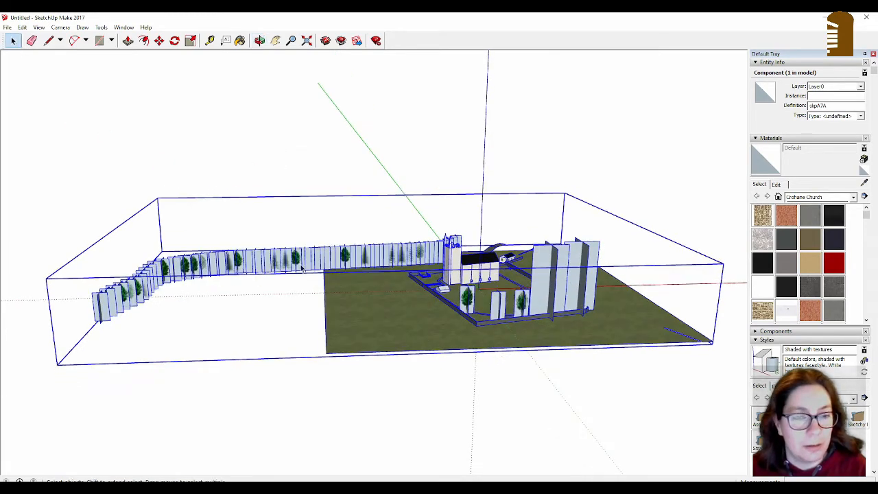
Step: Explode the imported site component into loose geometry and clear the selection
{"action": "right_click", "coordinate": [302, 266]}
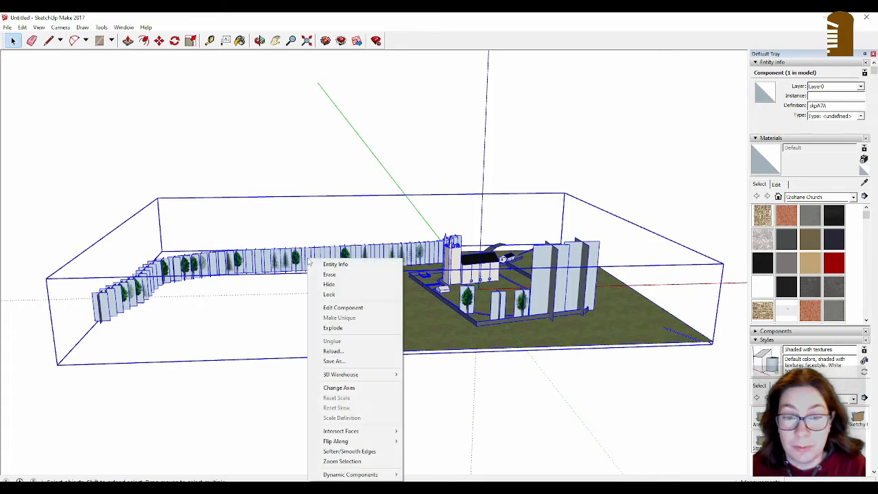
{"action": "mouse_move", "coordinate": [345, 329]}
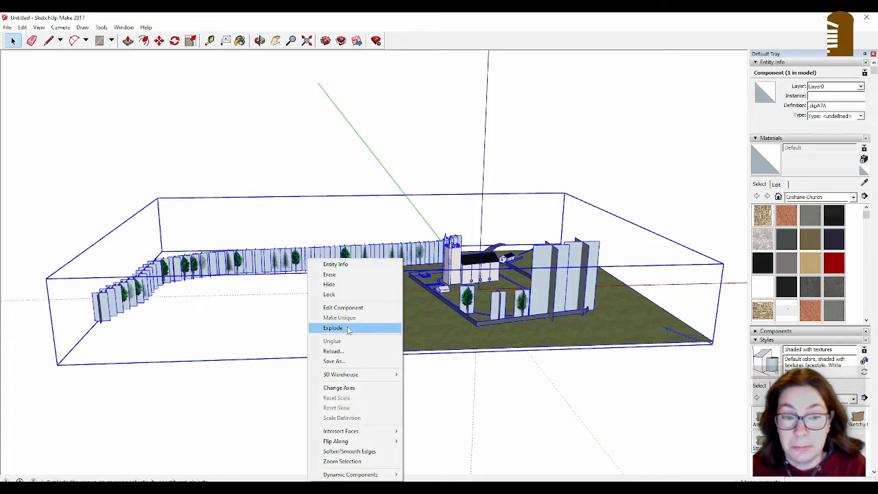
{"action": "left_click", "coordinate": [332, 327]}
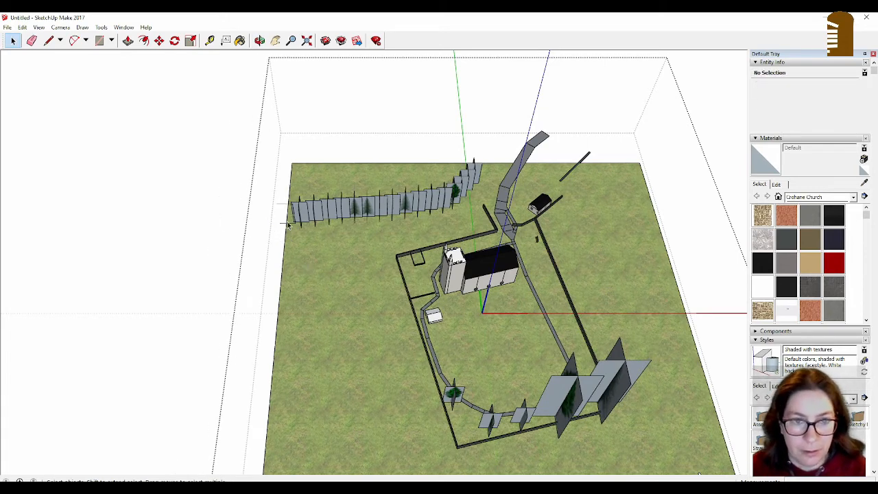
{"action": "left_click", "coordinate": [285, 212]}
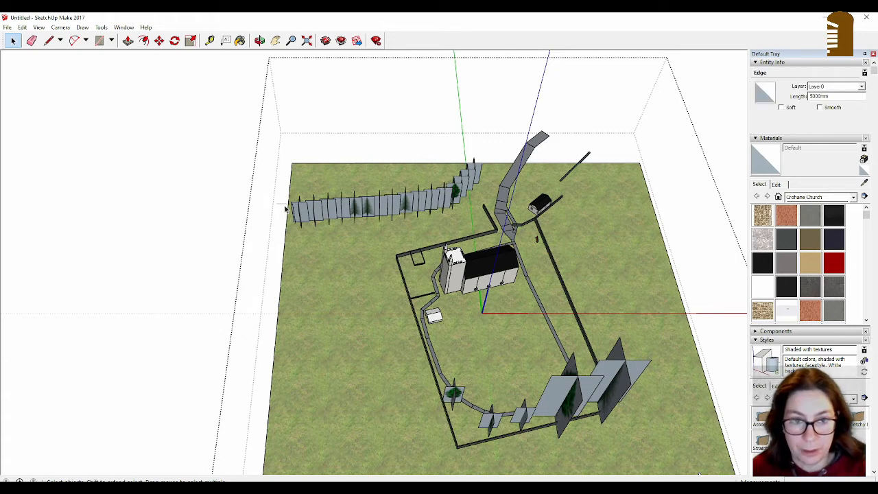
{"action": "left_click", "coordinate": [310, 240]}
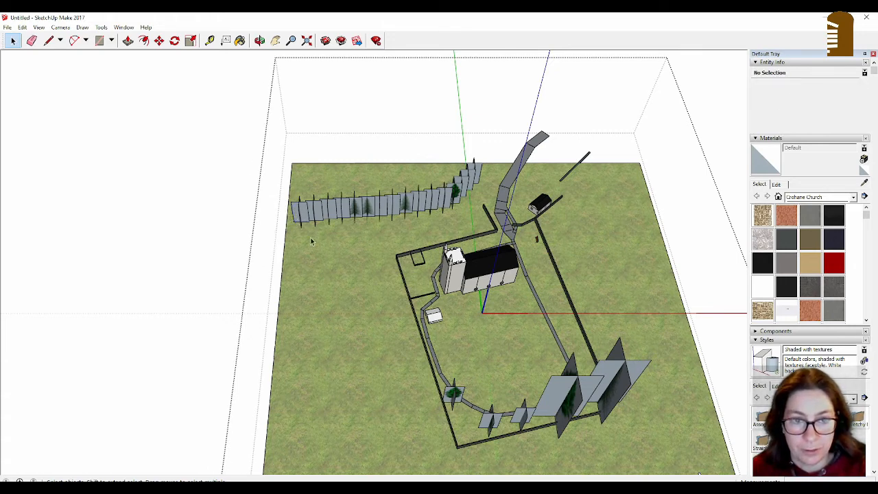
{"action": "mouse_move", "coordinate": [346, 186]}
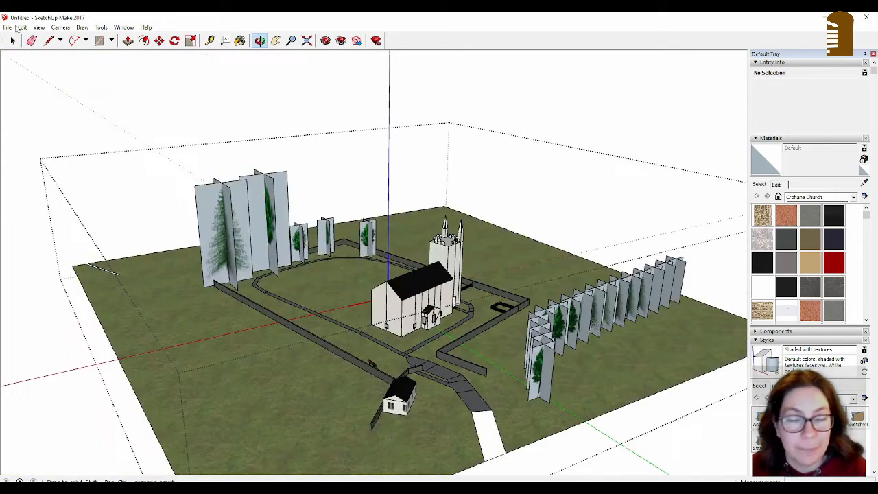
Step: Save the model under the new name Magerban
{"action": "left_click", "coordinate": [7, 28]}
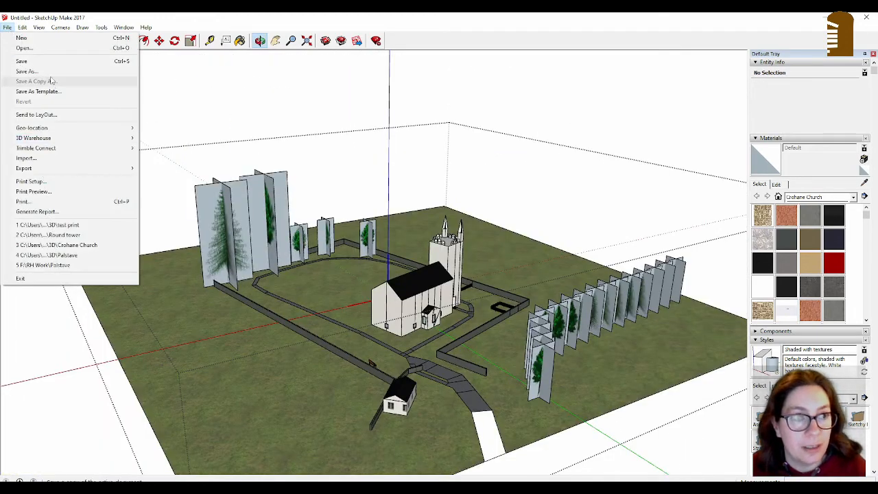
{"action": "mouse_move", "coordinate": [28, 71]}
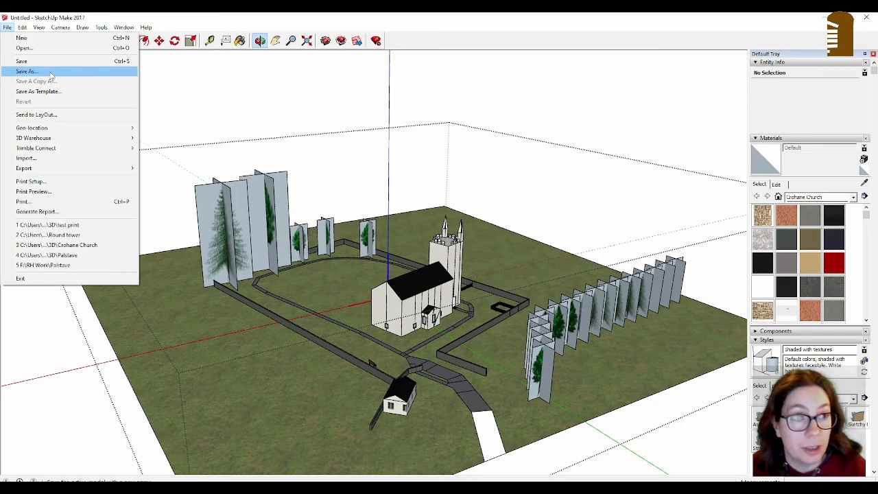
{"action": "left_click", "coordinate": [27, 72]}
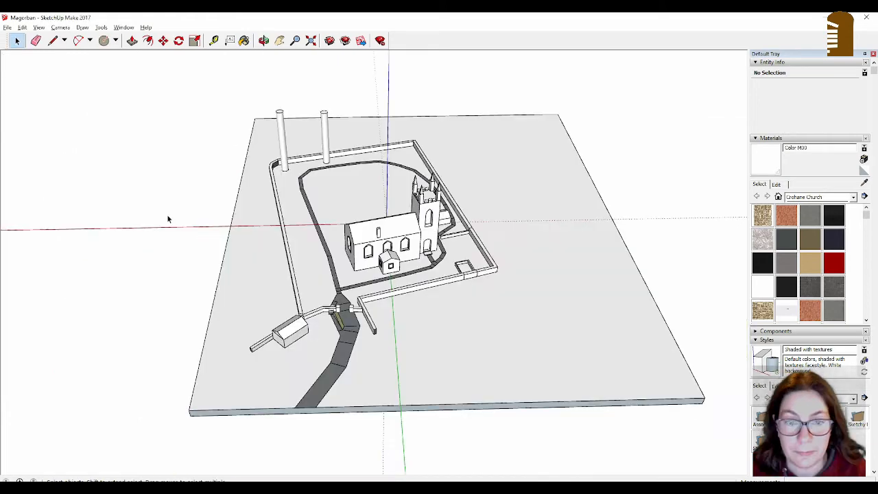
{"action": "mouse_move", "coordinate": [156, 228]}
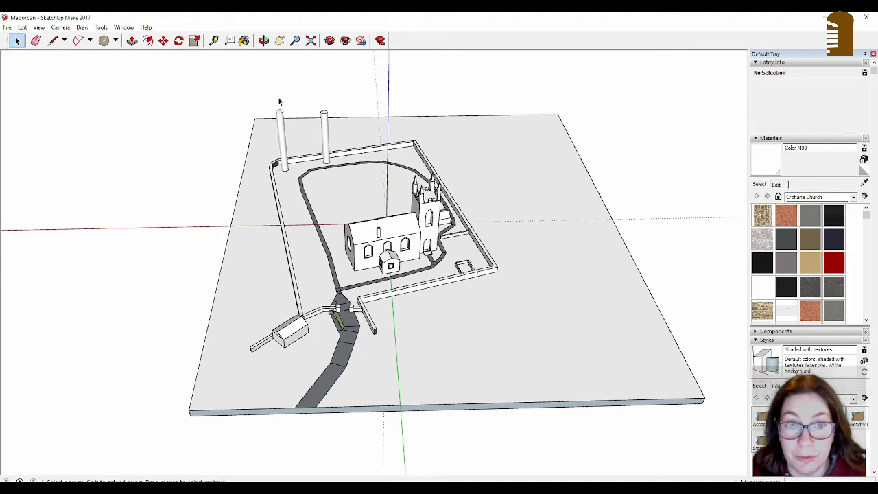
{"action": "mouse_move", "coordinate": [381, 345]}
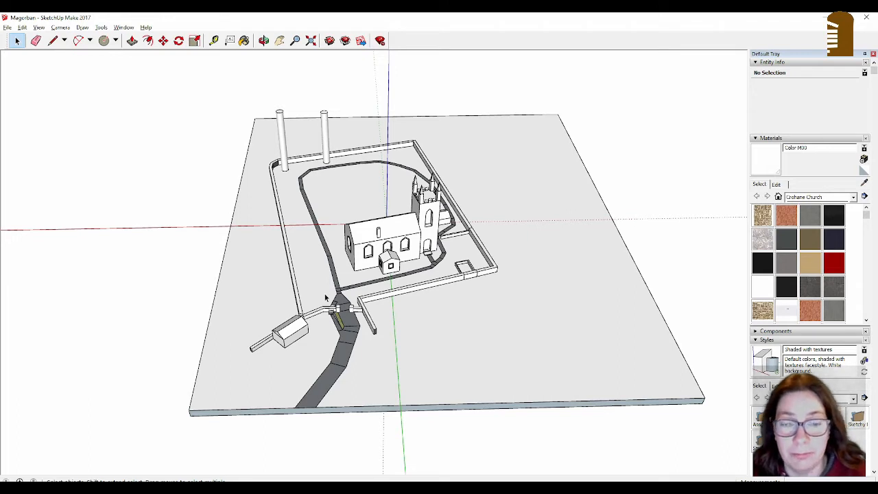
{"action": "mouse_move", "coordinate": [327, 147]}
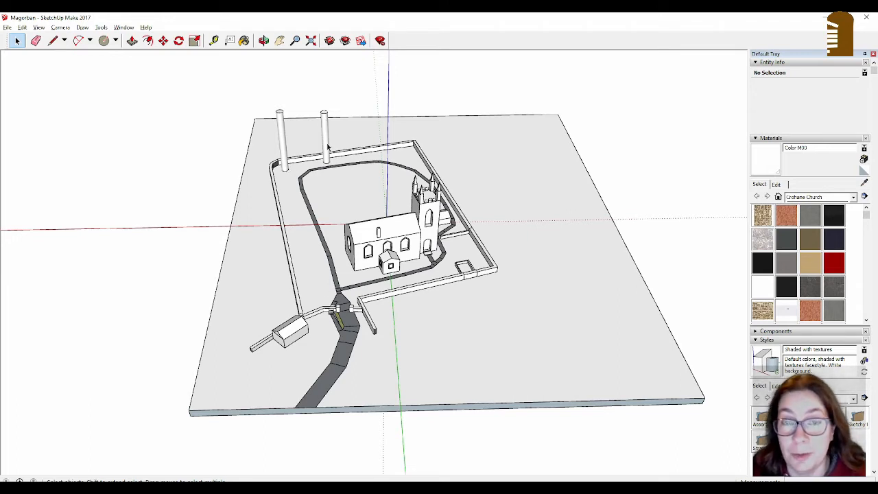
{"action": "mouse_move", "coordinate": [324, 126]}
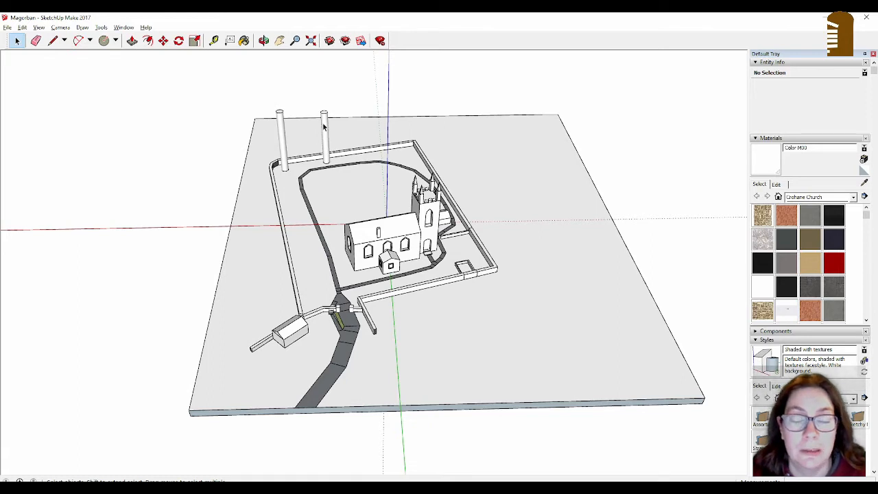
{"action": "mouse_move", "coordinate": [296, 133]}
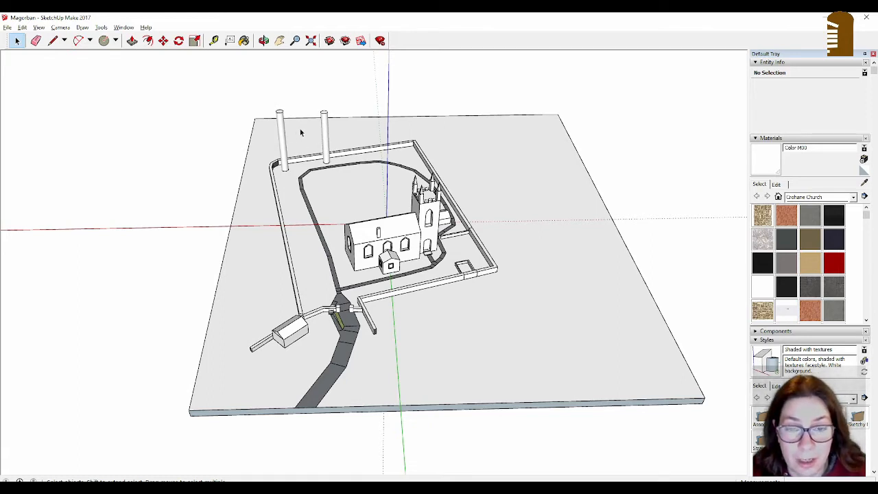
{"action": "mouse_move", "coordinate": [464, 235]}
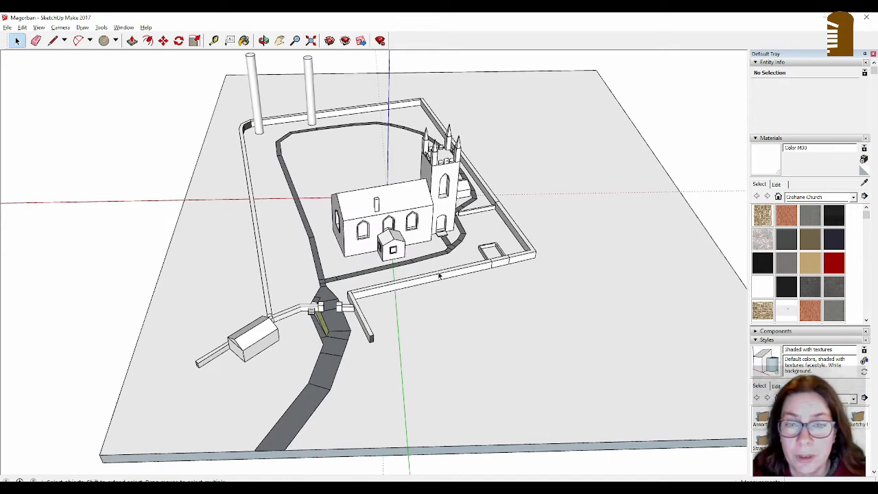
{"action": "mouse_move", "coordinate": [486, 238]}
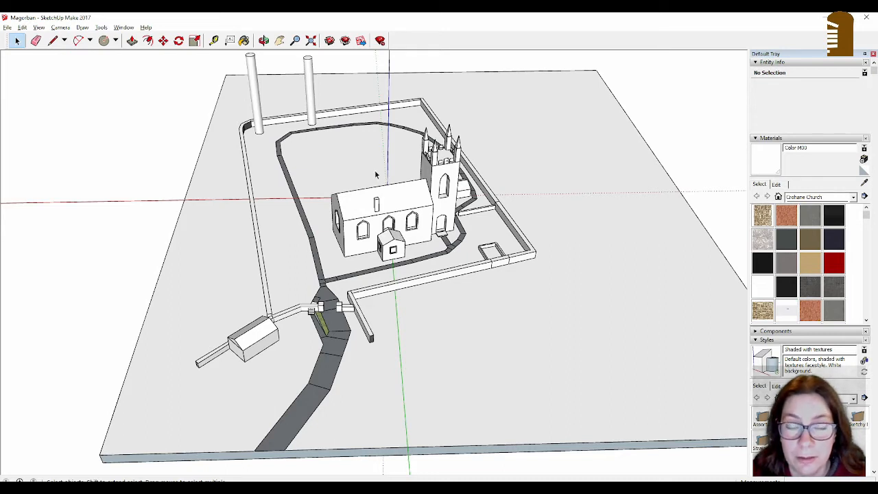
{"action": "mouse_move", "coordinate": [368, 153]}
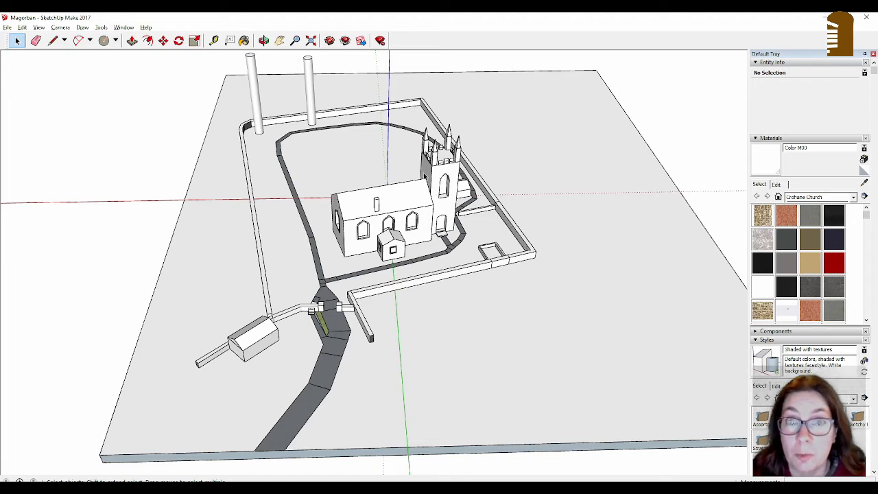
{"action": "mouse_move", "coordinate": [294, 329]}
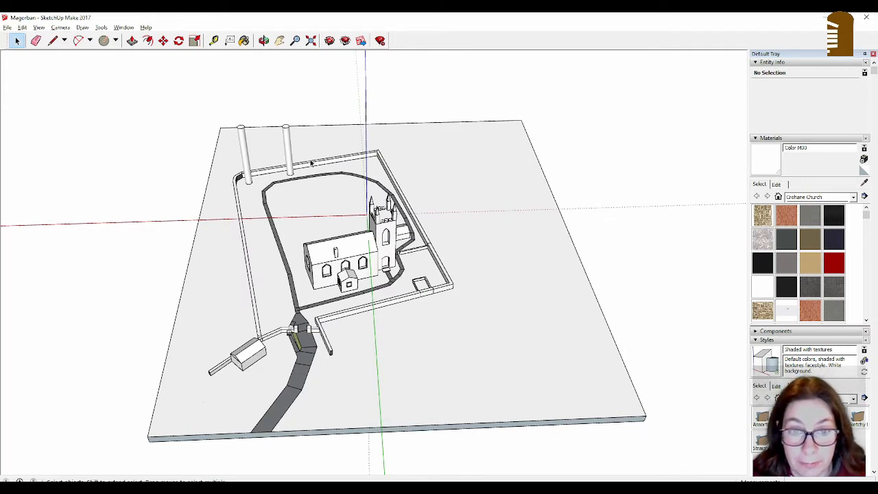
{"action": "mouse_move", "coordinate": [370, 195]}
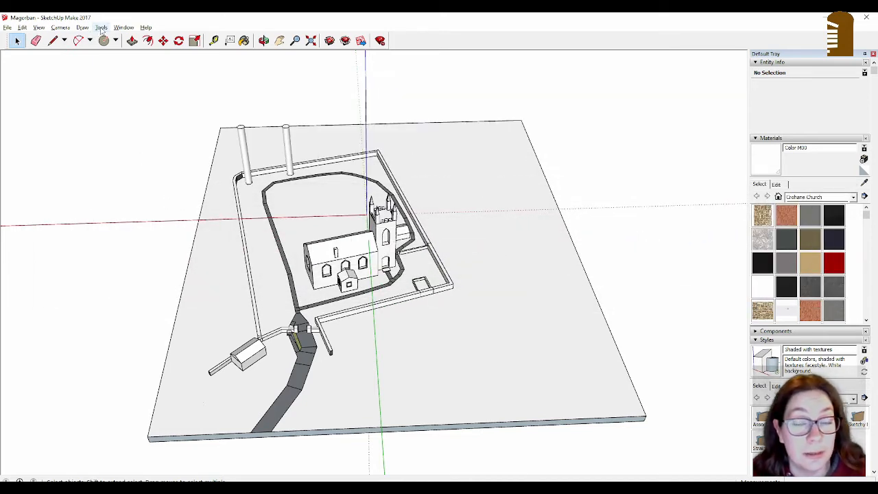
Step: Begin a new 3D Text label and set its font to Britannic Bold
{"action": "left_click", "coordinate": [101, 28]}
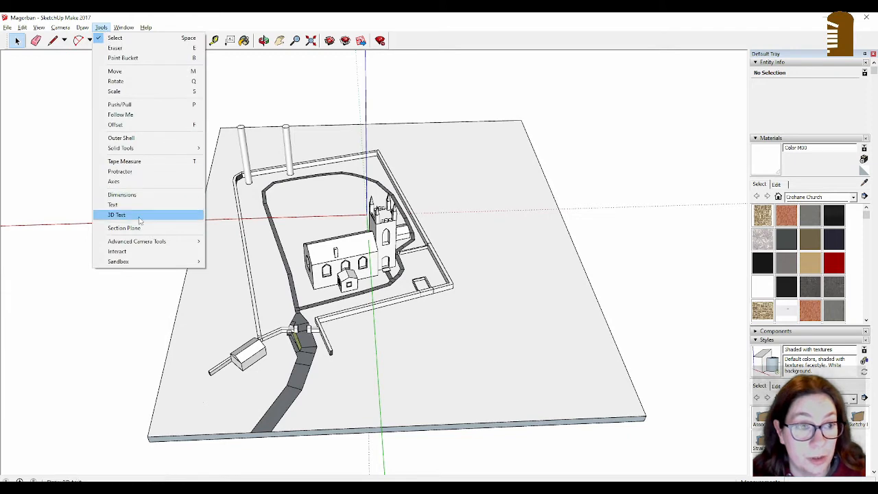
{"action": "left_click", "coordinate": [116, 214]}
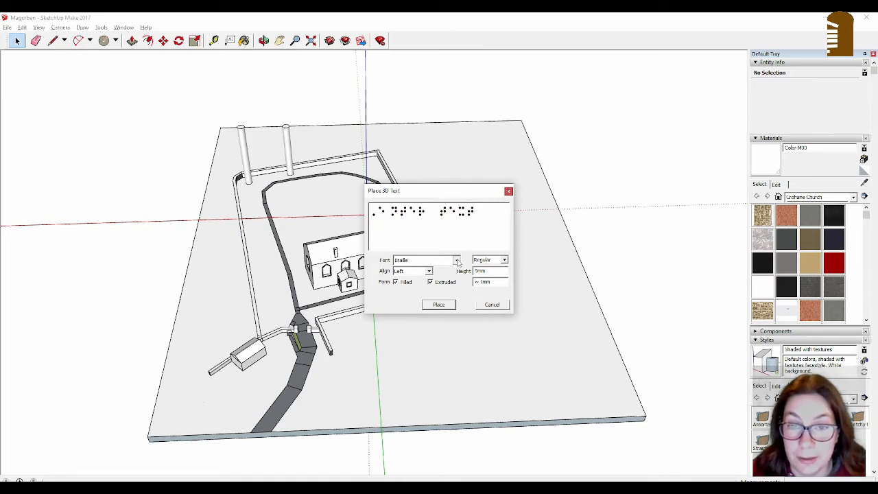
{"action": "left_click", "coordinate": [455, 259]}
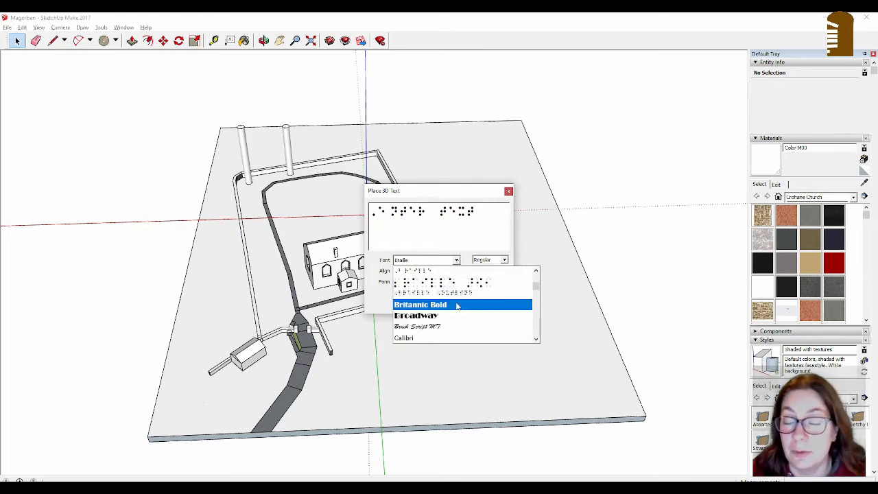
{"action": "left_click", "coordinate": [420, 304]}
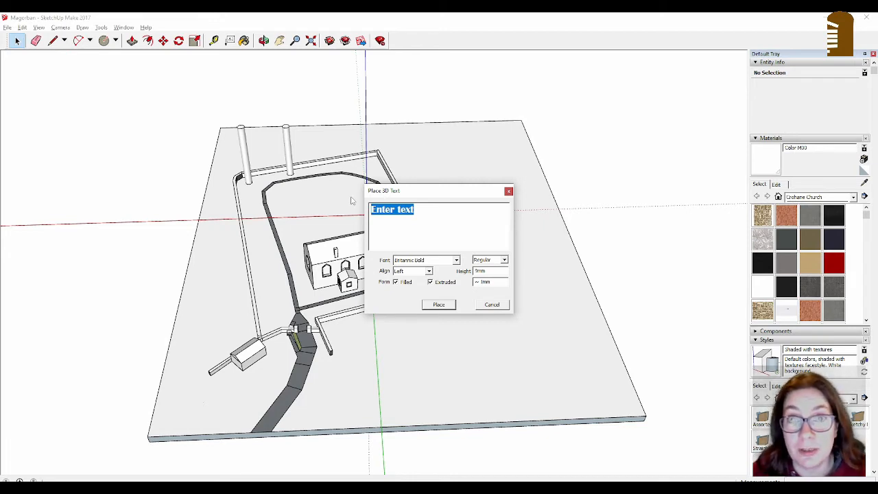
Step: Enter the church name as the 3D text and switch its font back to Braille
{"action": "type", "text": "Mar"}
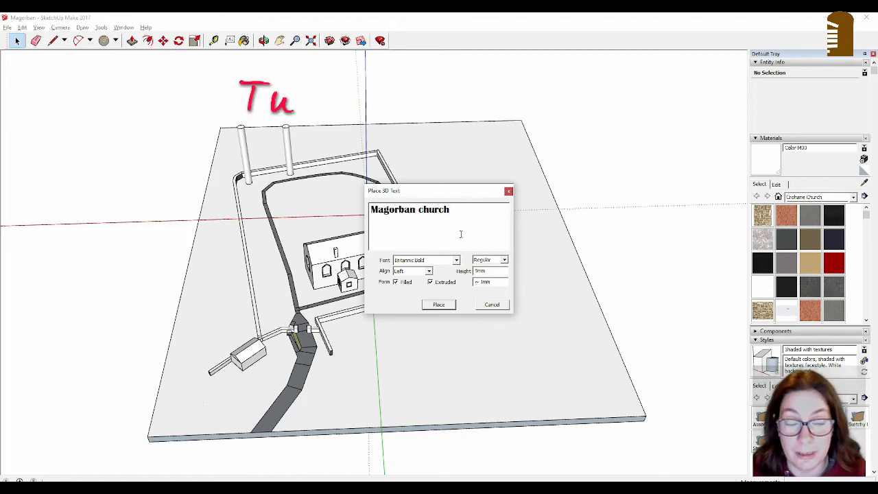
{"action": "triple_click", "coordinate": [409, 209]}
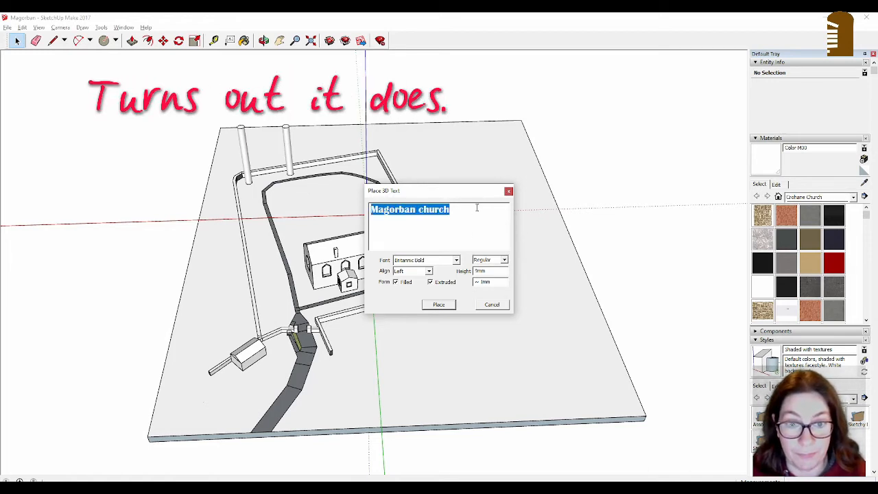
{"action": "left_click", "coordinate": [455, 260]}
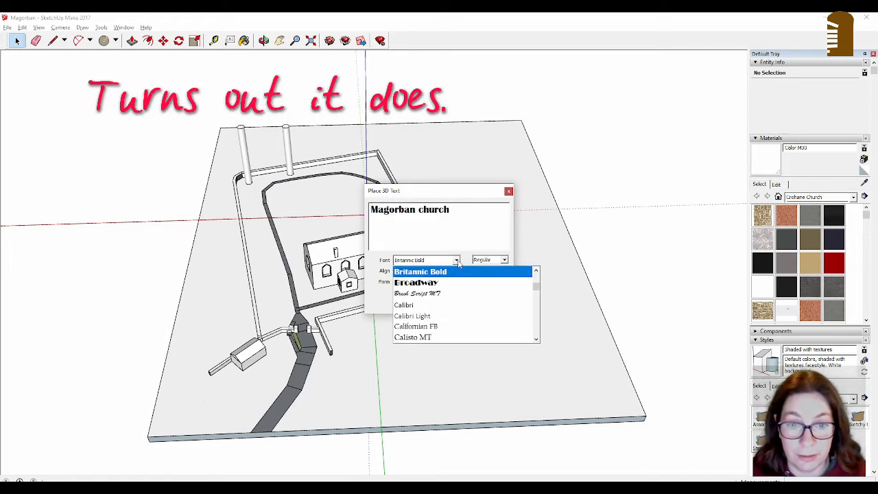
{"action": "left_click", "coordinate": [536, 269]}
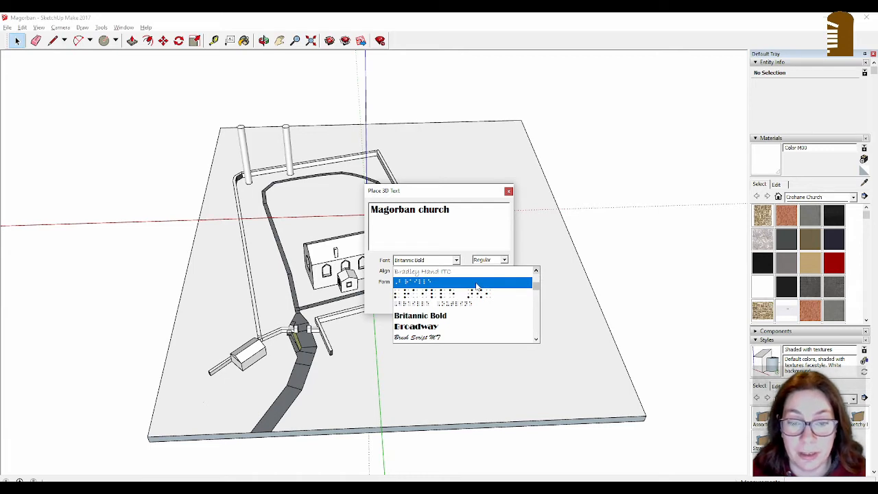
{"action": "left_click", "coordinate": [423, 282]}
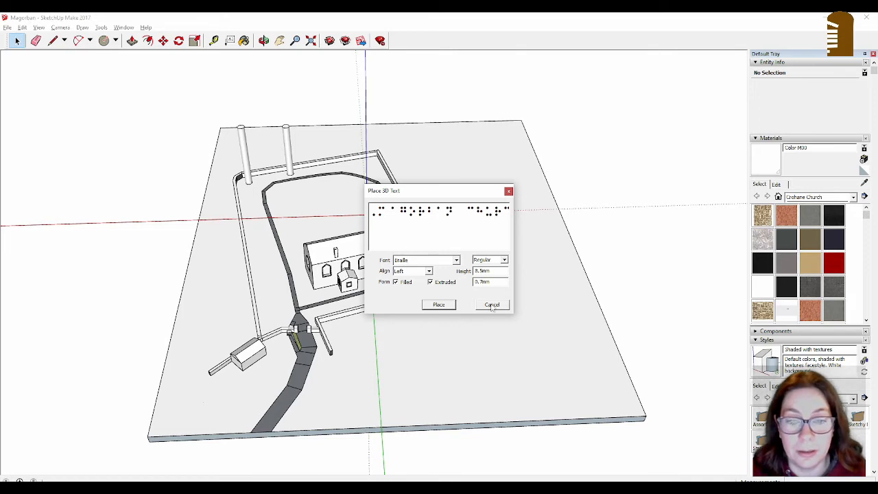
Step: Cancel the pending 3D text and set Model Info length precision to 0.0mm
{"action": "left_click", "coordinate": [491, 305]}
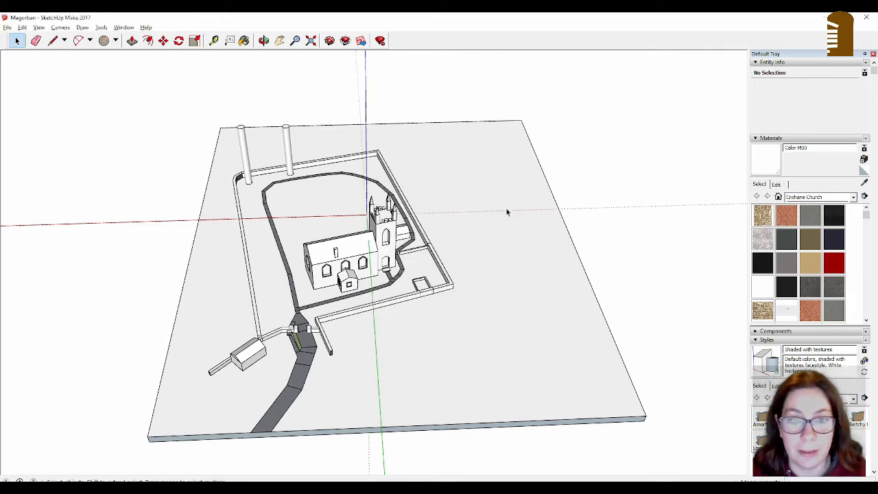
{"action": "left_click", "coordinate": [123, 28]}
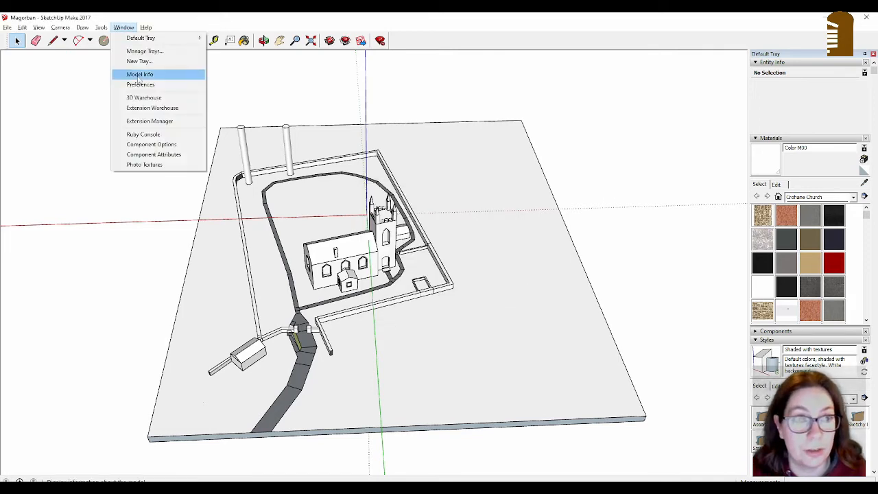
{"action": "left_click", "coordinate": [139, 74]}
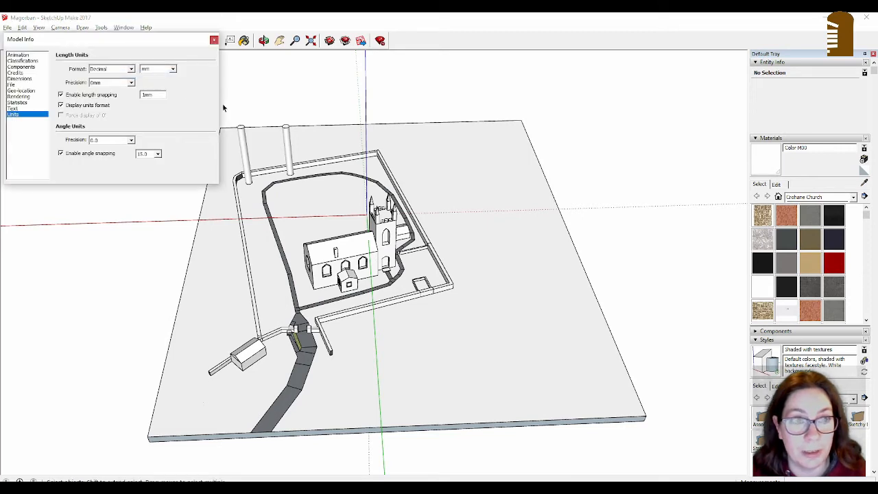
{"action": "mouse_move", "coordinate": [122, 85]}
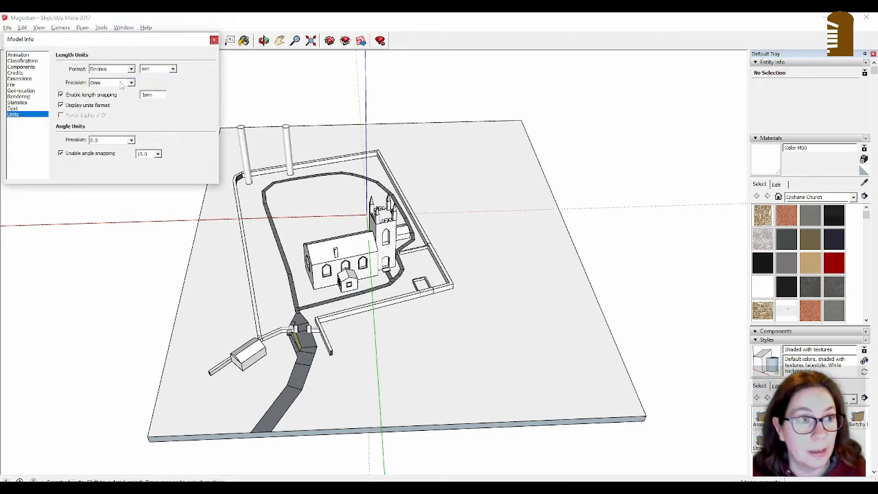
{"action": "left_click", "coordinate": [130, 83]}
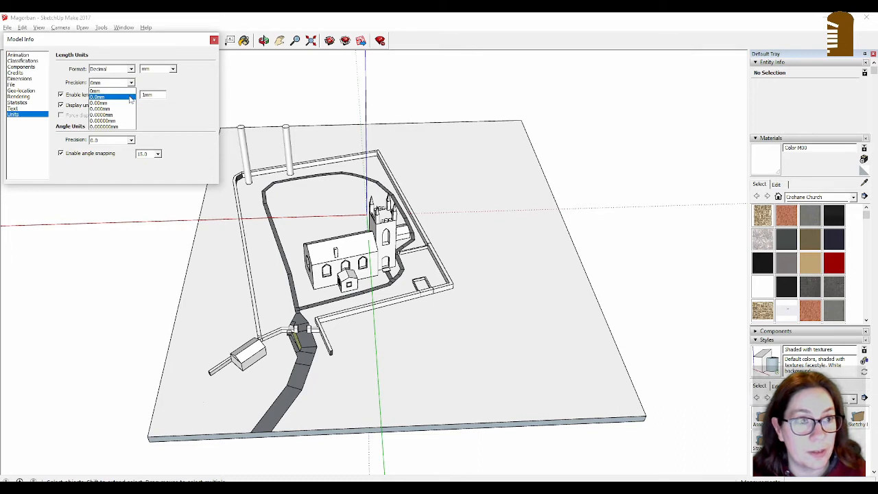
{"action": "left_click", "coordinate": [98, 96]}
{"action": "type", "text": "0.1"}
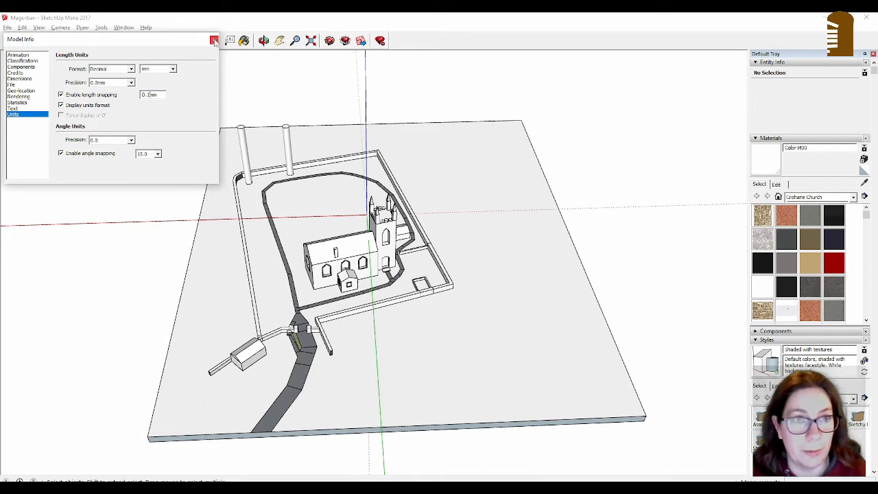
Step: Create another Braille 3D text label at 8.5mm height and place it in the model
{"action": "left_click", "coordinate": [101, 27]}
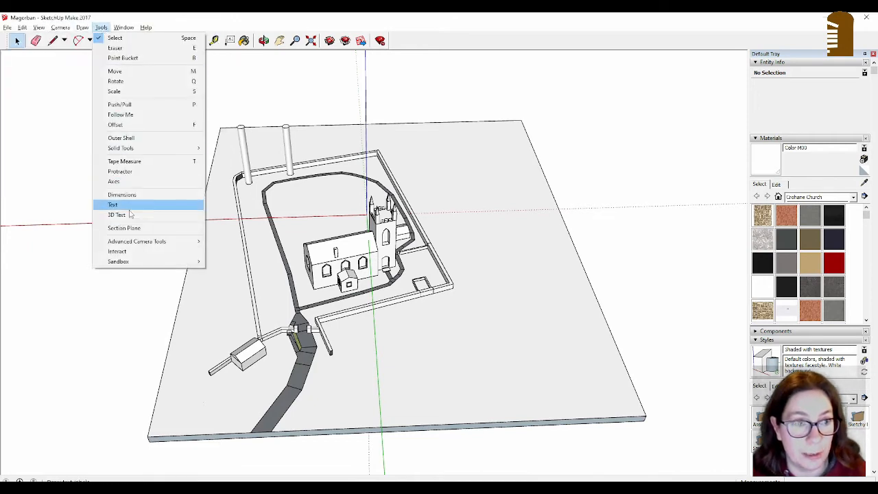
{"action": "left_click", "coordinate": [116, 214]}
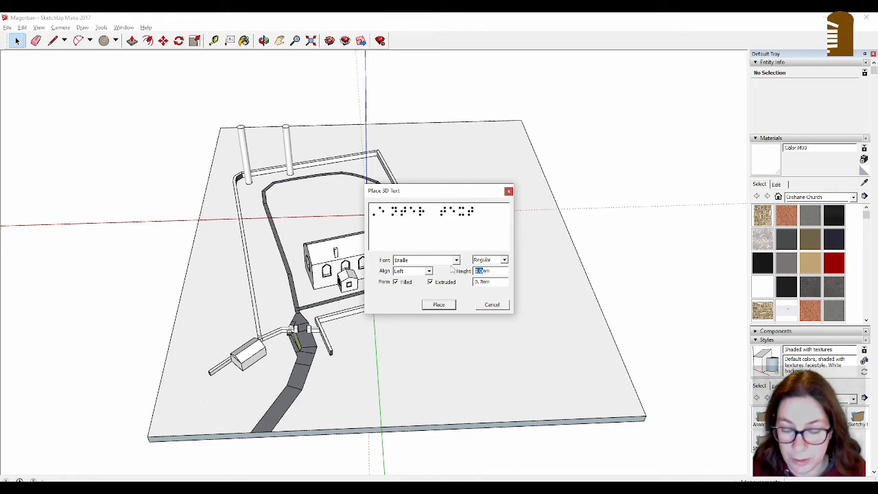
{"action": "type", "text": "8.5mm"}
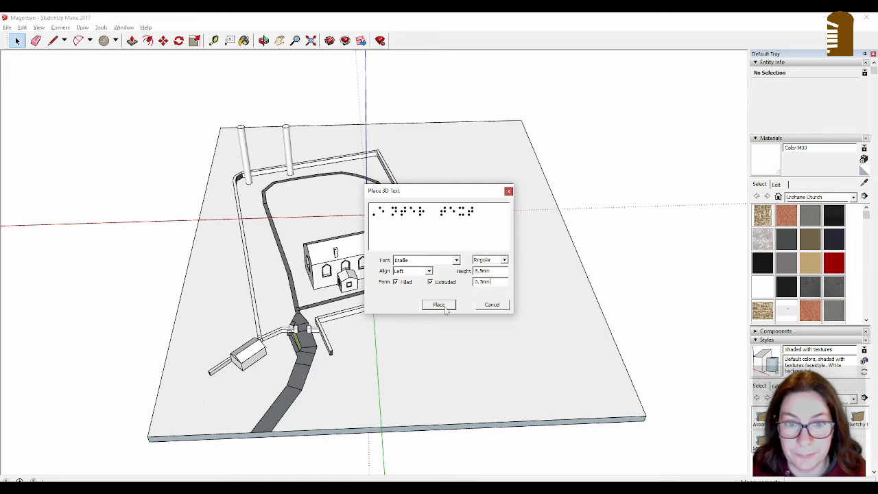
{"action": "left_click", "coordinate": [439, 304]}
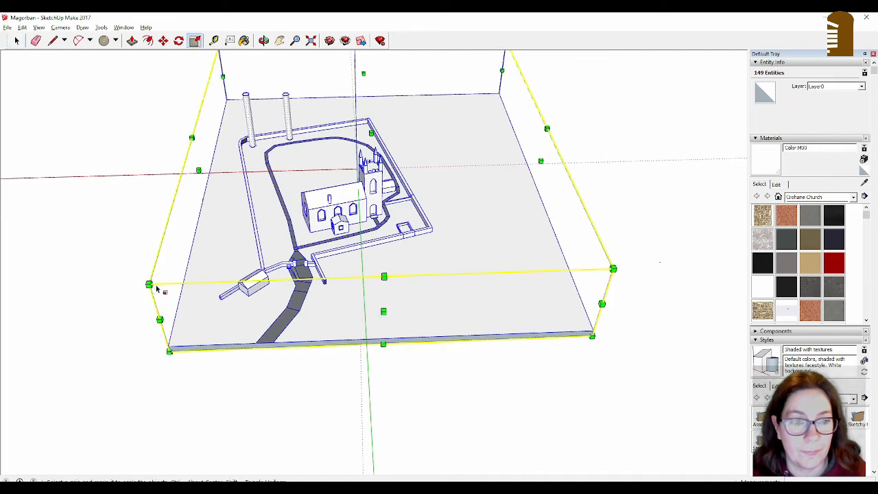
Step: Zoom toward the Braille text strip at the base edge
{"action": "scroll", "scroll_direction": "down", "scroll_amount": 3}
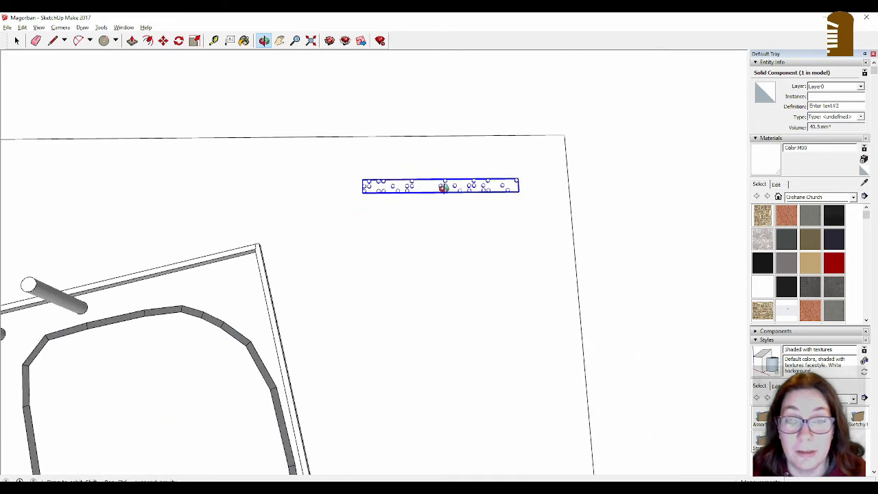
{"action": "mouse_move", "coordinate": [445, 170]}
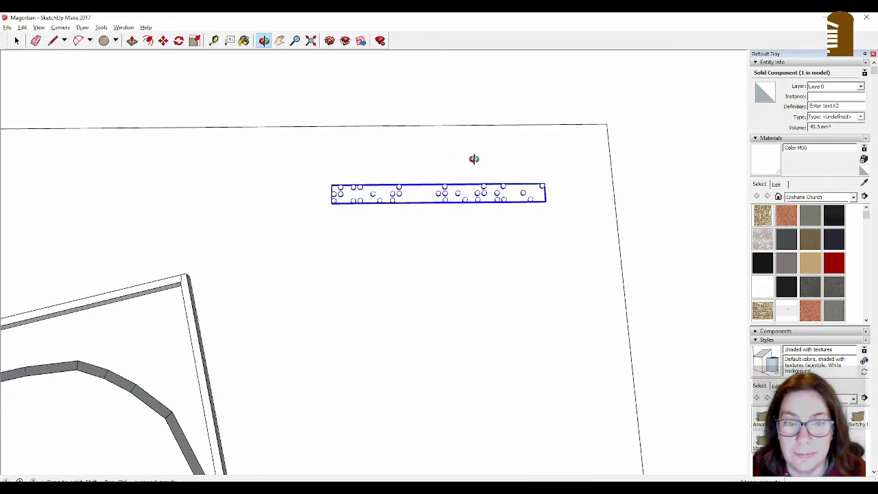
{"action": "mouse_move", "coordinate": [476, 159]}
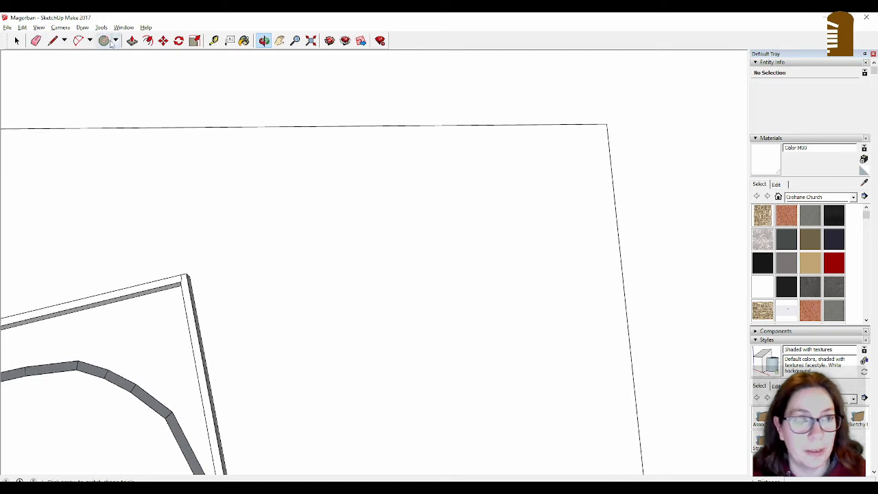
Step: Re-enter 'Magorban church' as 3D text in the Braille font and place it
{"action": "left_click", "coordinate": [101, 27]}
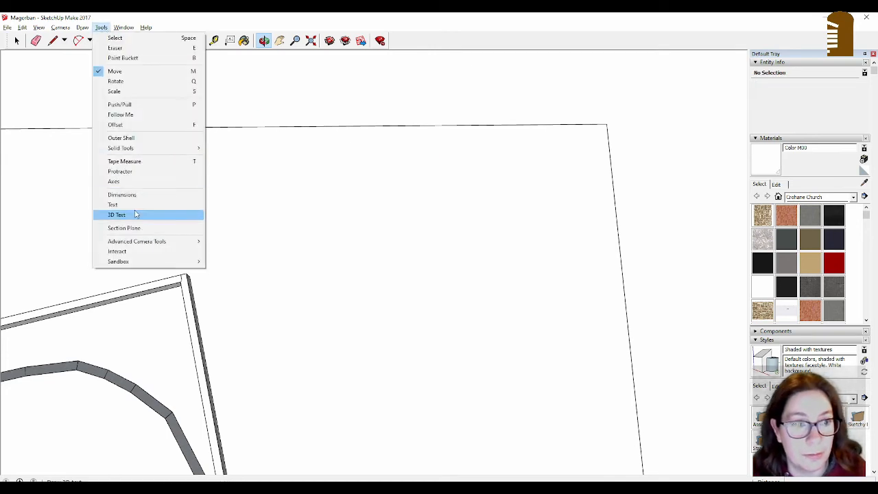
{"action": "left_click", "coordinate": [117, 214]}
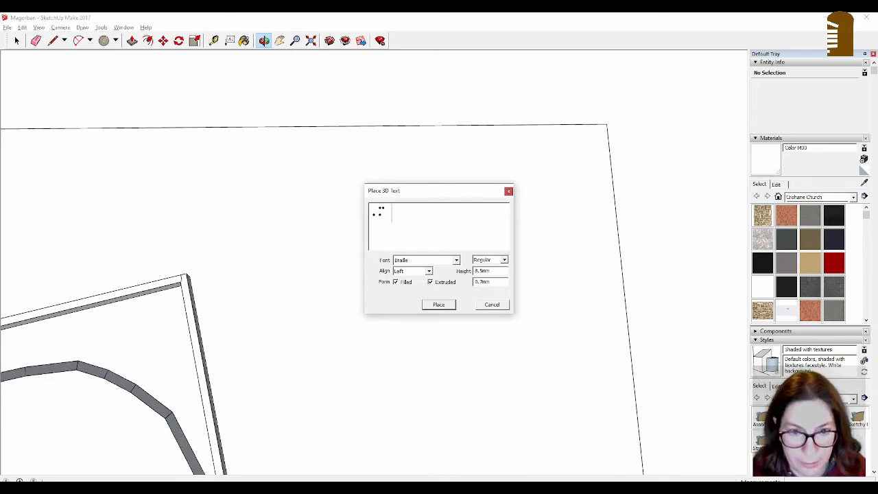
{"action": "key", "text": "backspace"}
{"action": "type", "text": "agorban church"}
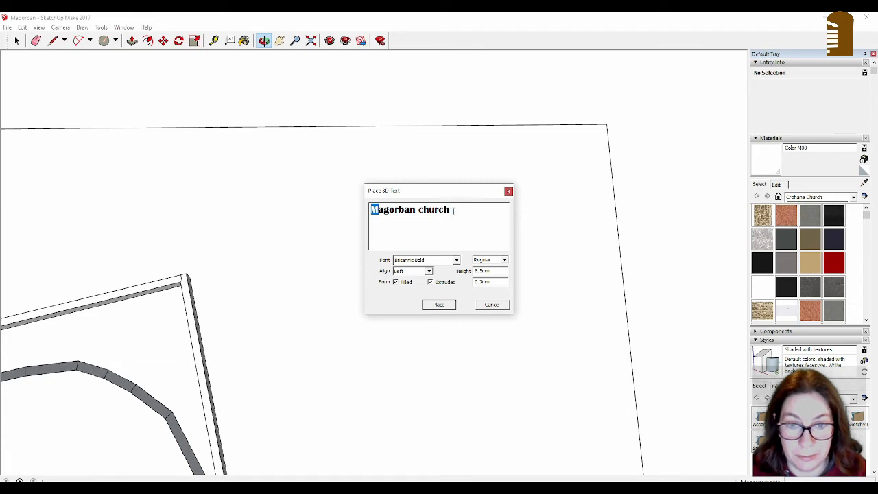
{"action": "triple_click", "coordinate": [409, 209]}
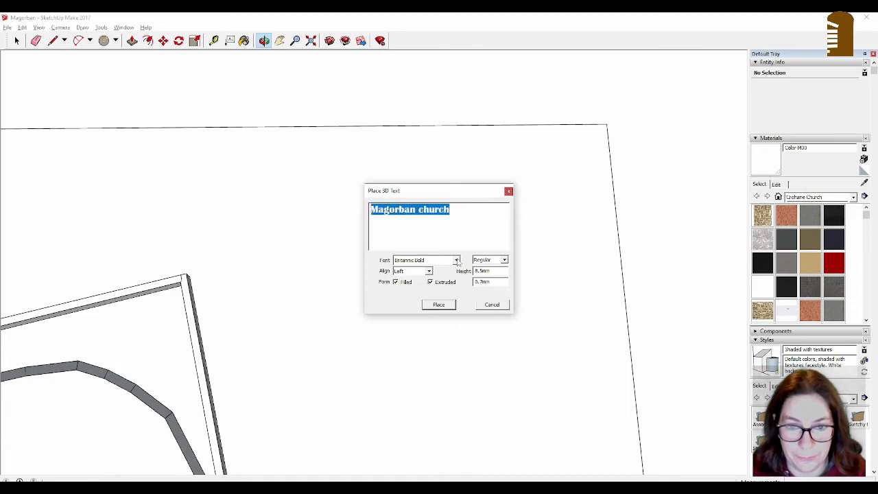
{"action": "left_click", "coordinate": [456, 259]}
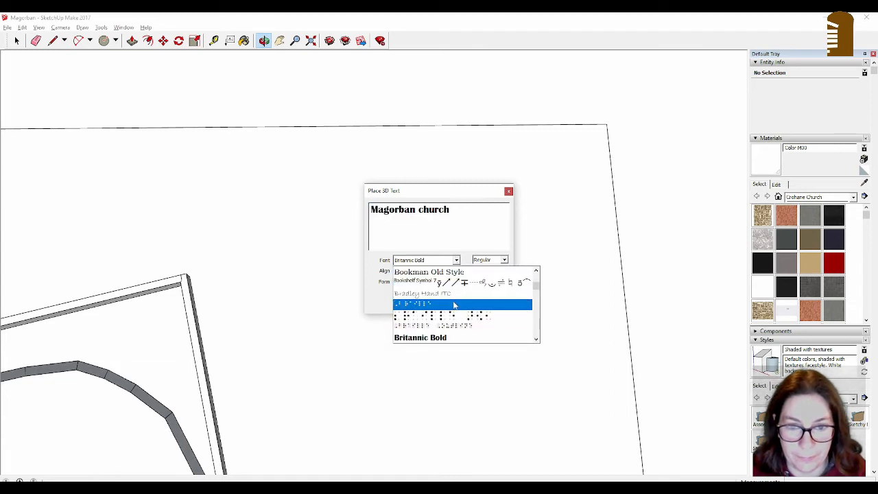
{"action": "left_click", "coordinate": [411, 303]}
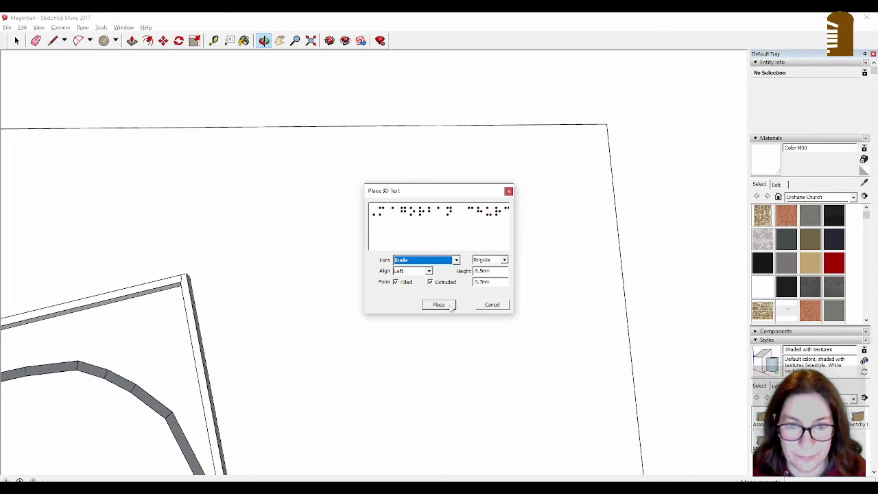
{"action": "left_click", "coordinate": [439, 304]}
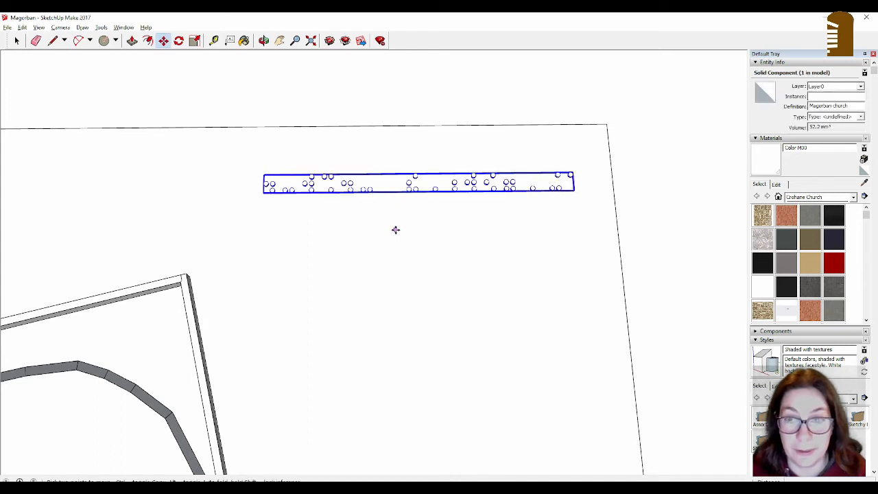
{"action": "mouse_move", "coordinate": [39, 55]}
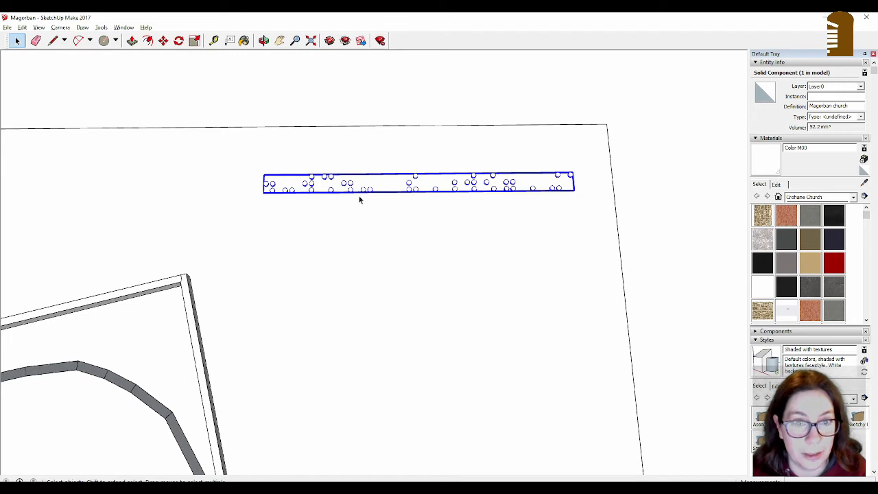
{"action": "mouse_move", "coordinate": [281, 181]}
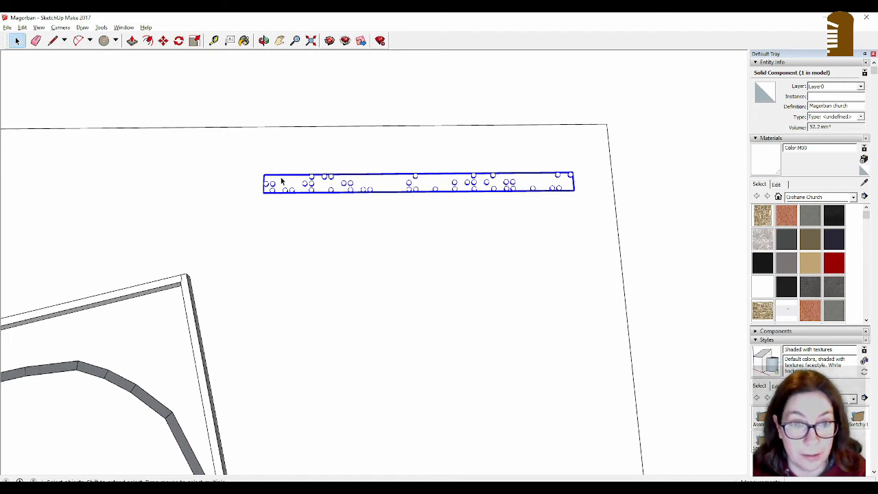
{"action": "mouse_move", "coordinate": [543, 191]}
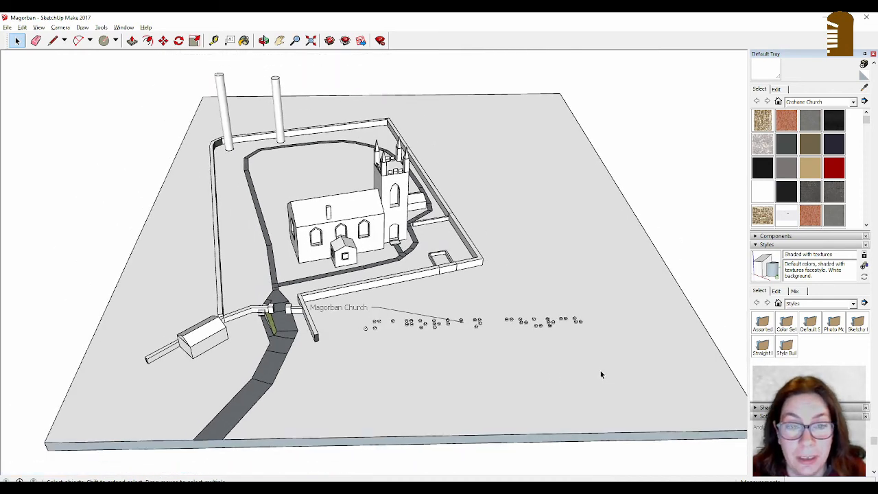
Step: Start a new 3D text entry with a regular font for the credit
{"action": "left_click", "coordinate": [101, 28]}
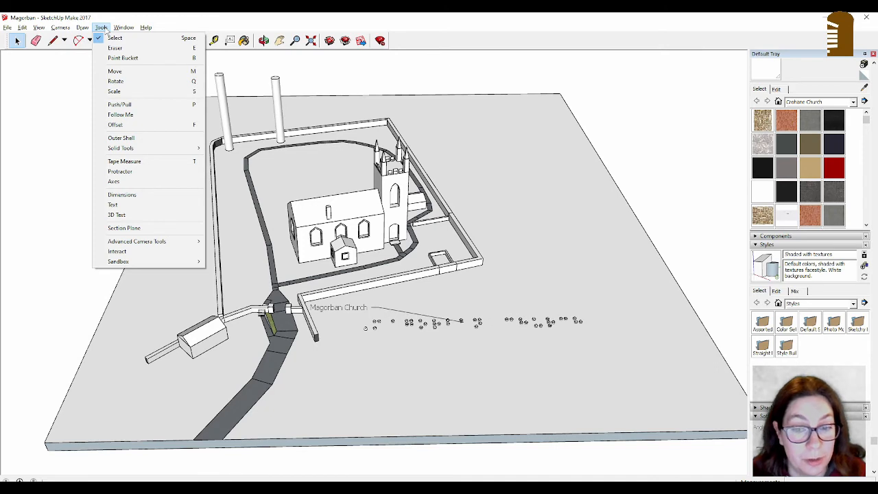
{"action": "left_click", "coordinate": [112, 204]}
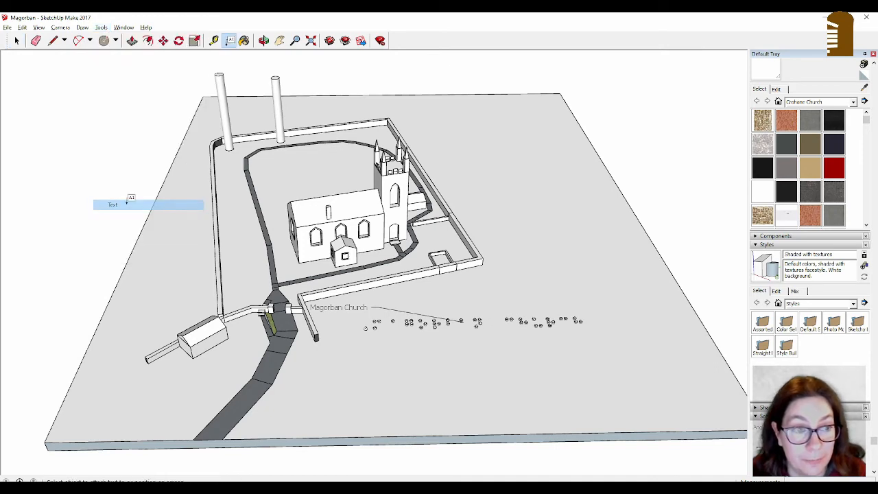
{"action": "left_click", "coordinate": [102, 27]}
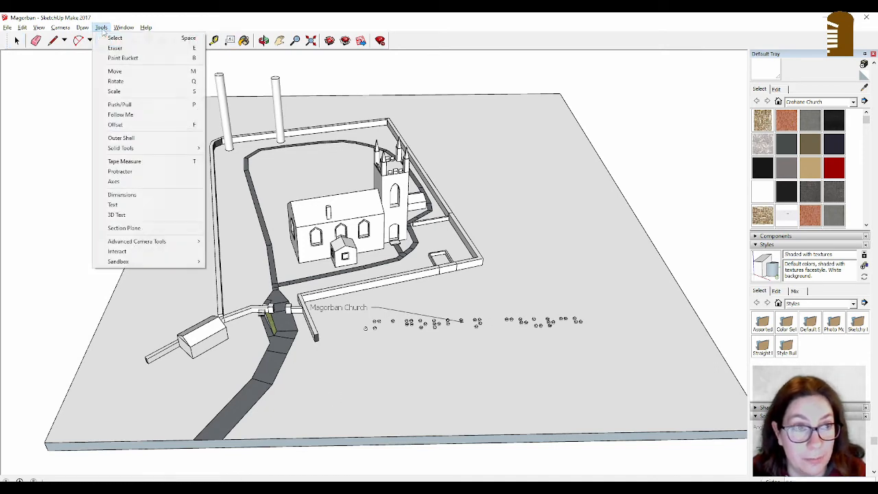
{"action": "left_click", "coordinate": [117, 214]}
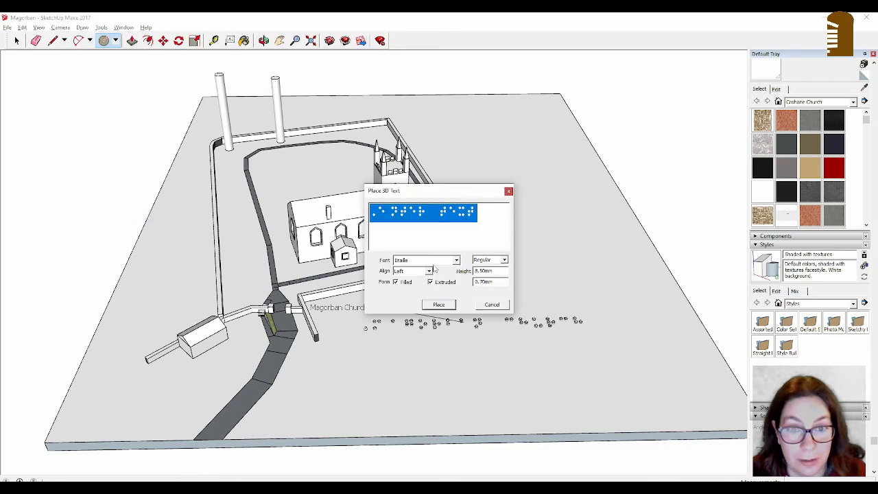
{"action": "left_click", "coordinate": [425, 260]}
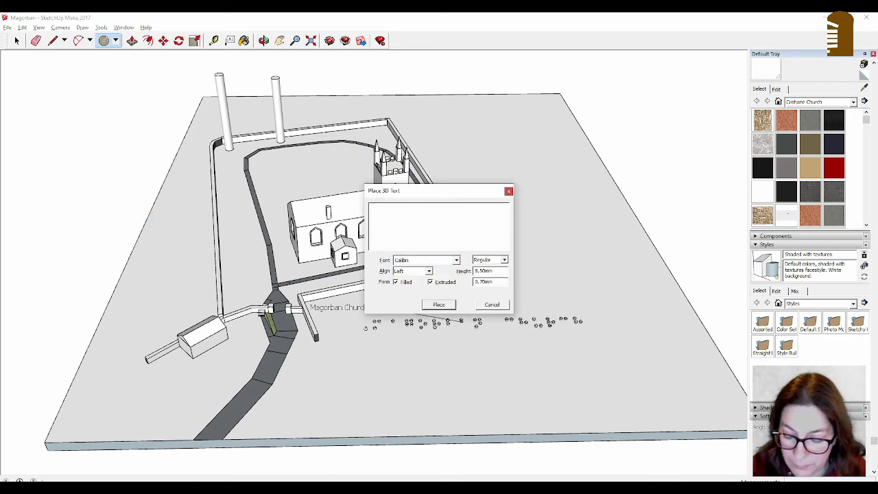
Step: Enter '©OpenStreetMap Contributors' as the text and place it
{"action": "type", "text": "©"}
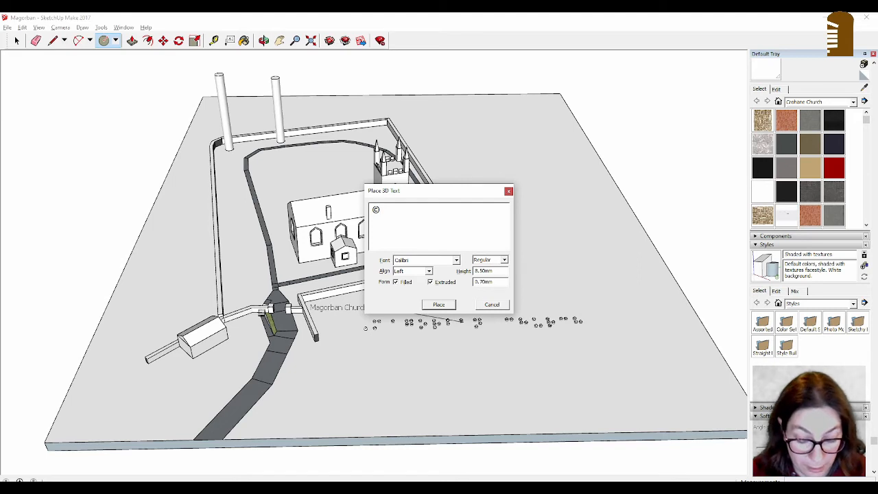
{"action": "type", "text": "OpenStreetM"}
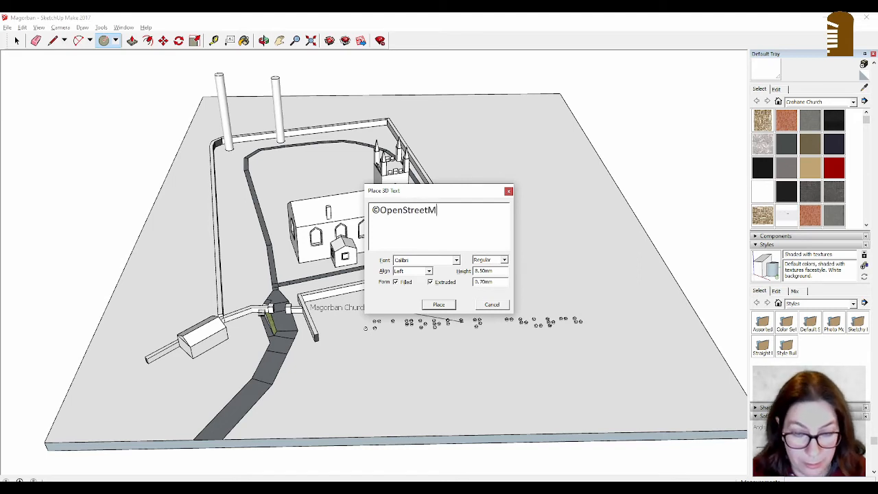
{"action": "type", "text": "ap Contributors"}
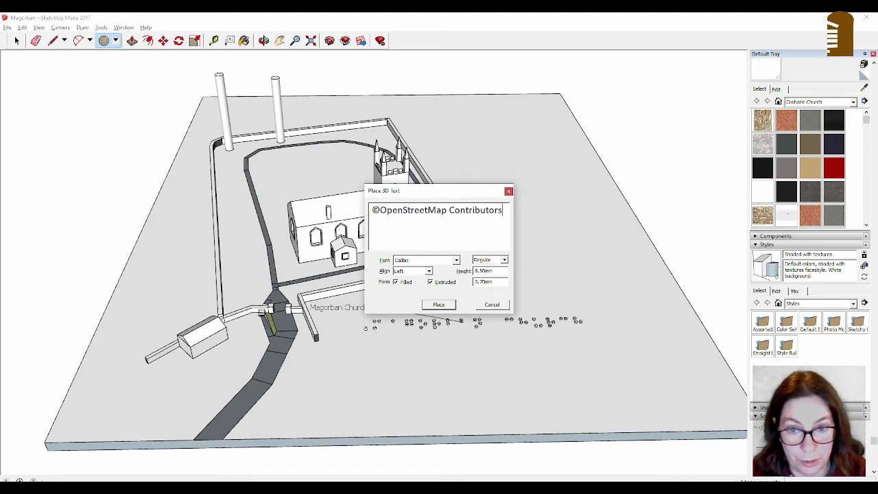
{"action": "left_click", "coordinate": [439, 305]}
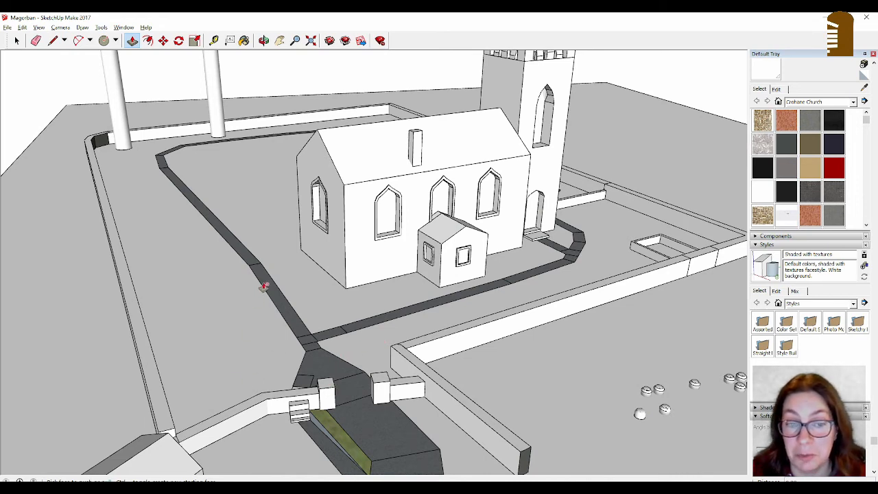
{"action": "right_click", "coordinate": [263, 287]}
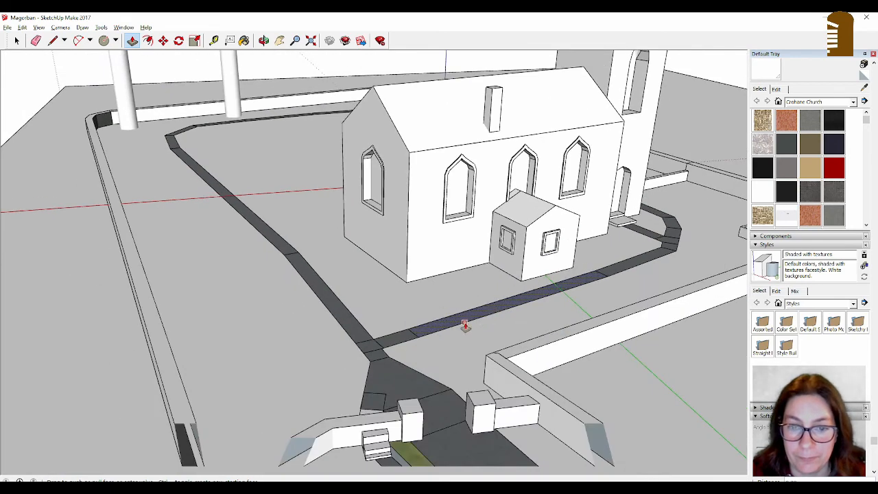
{"action": "mouse_move", "coordinate": [461, 324]}
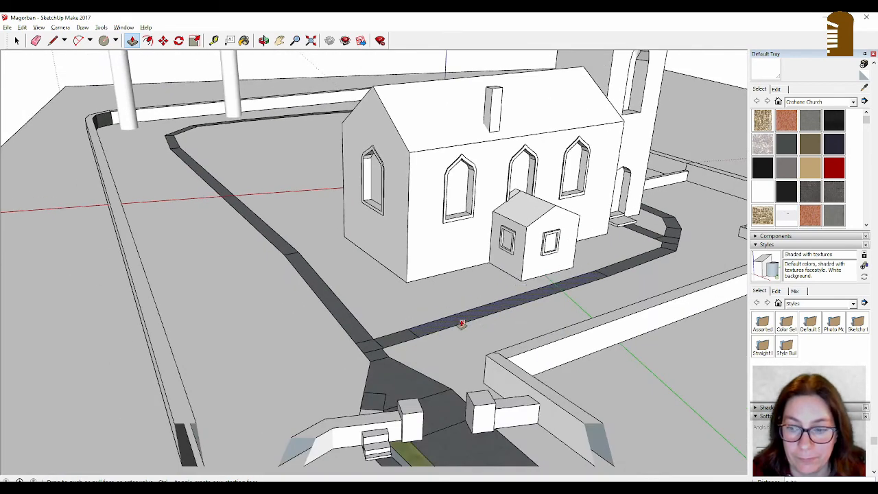